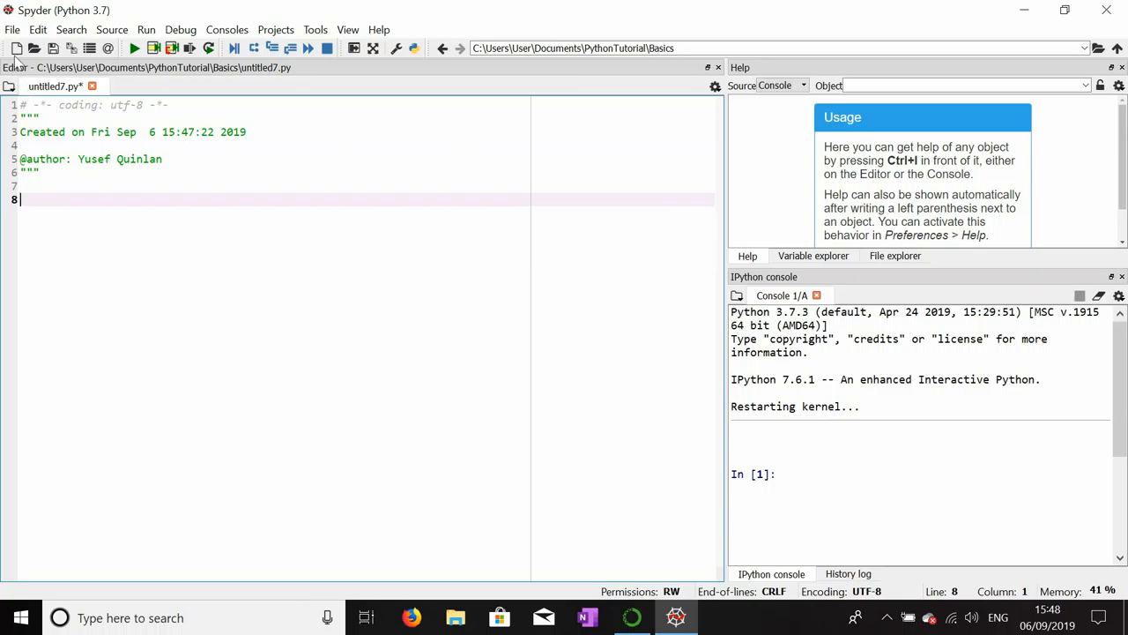
- Define Fun1 with three print lines printing 2, 3 and 4
click(16, 48)
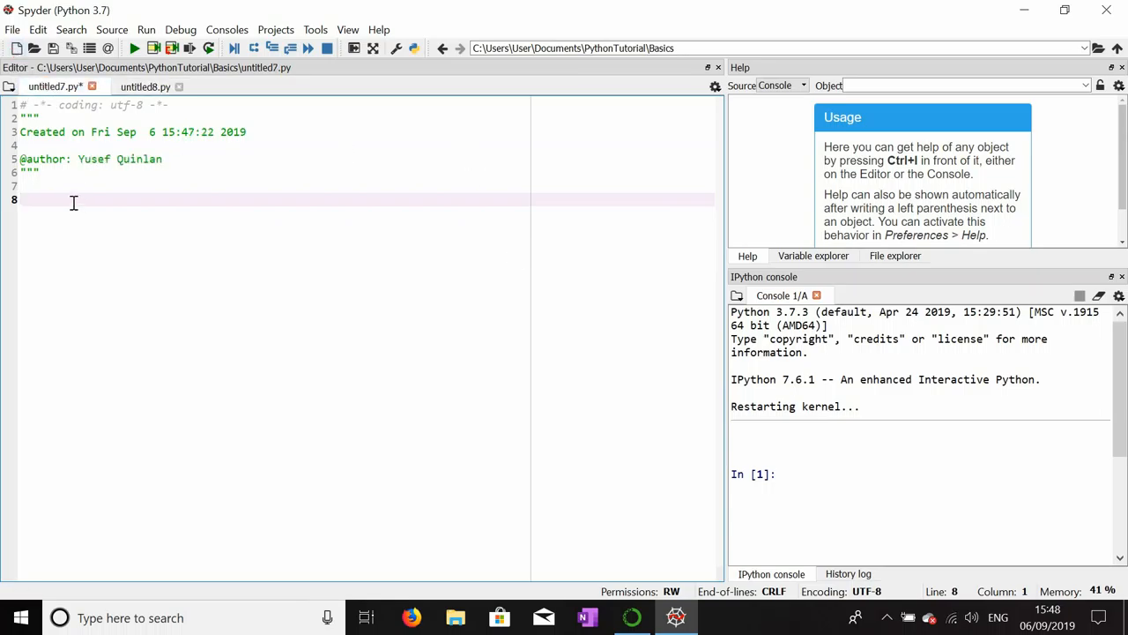
text(d)
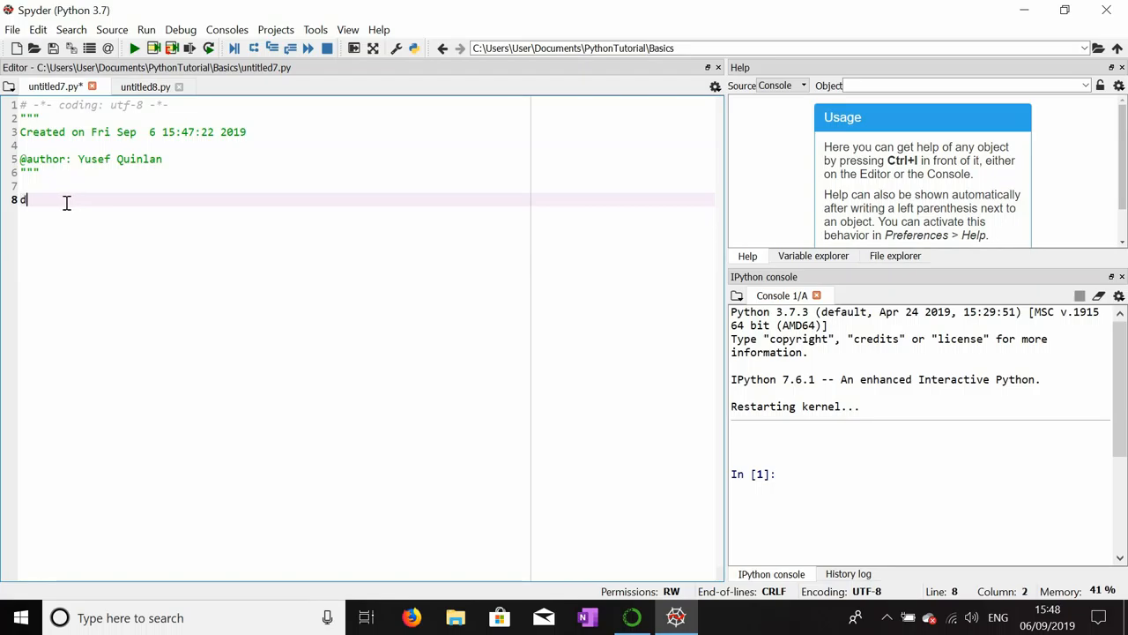
text(ef)
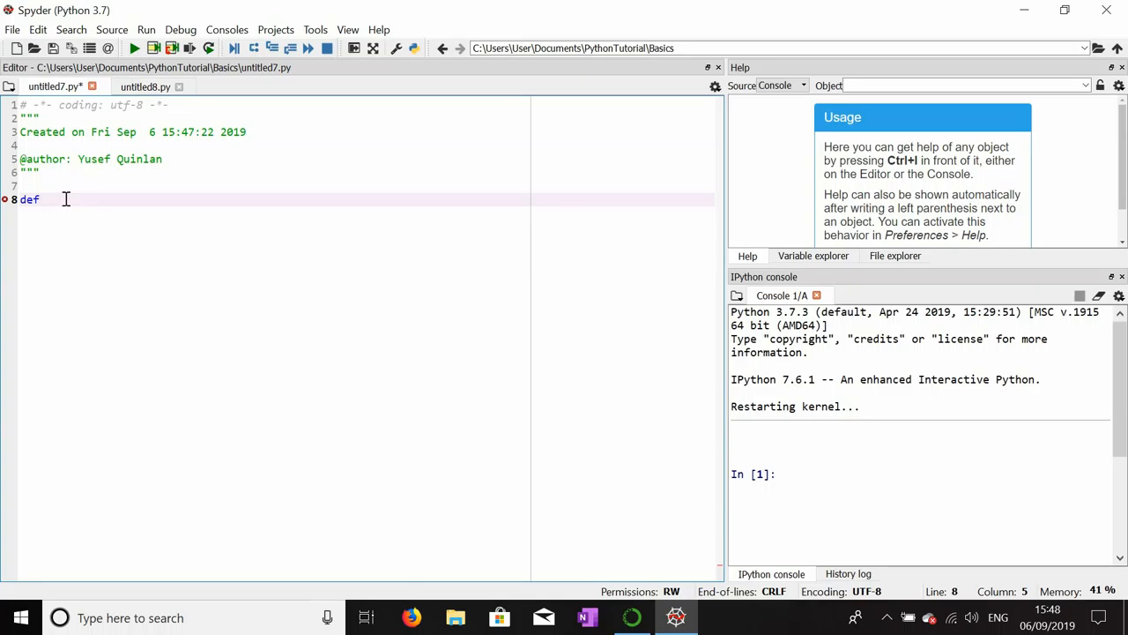
text(Func(:)
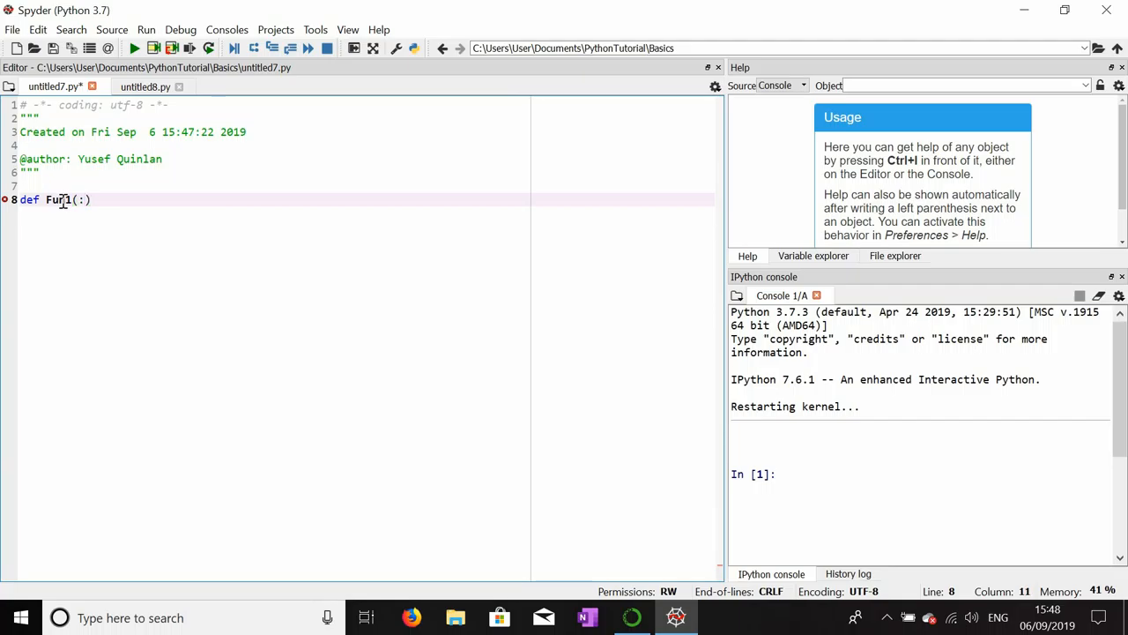
key(enter)
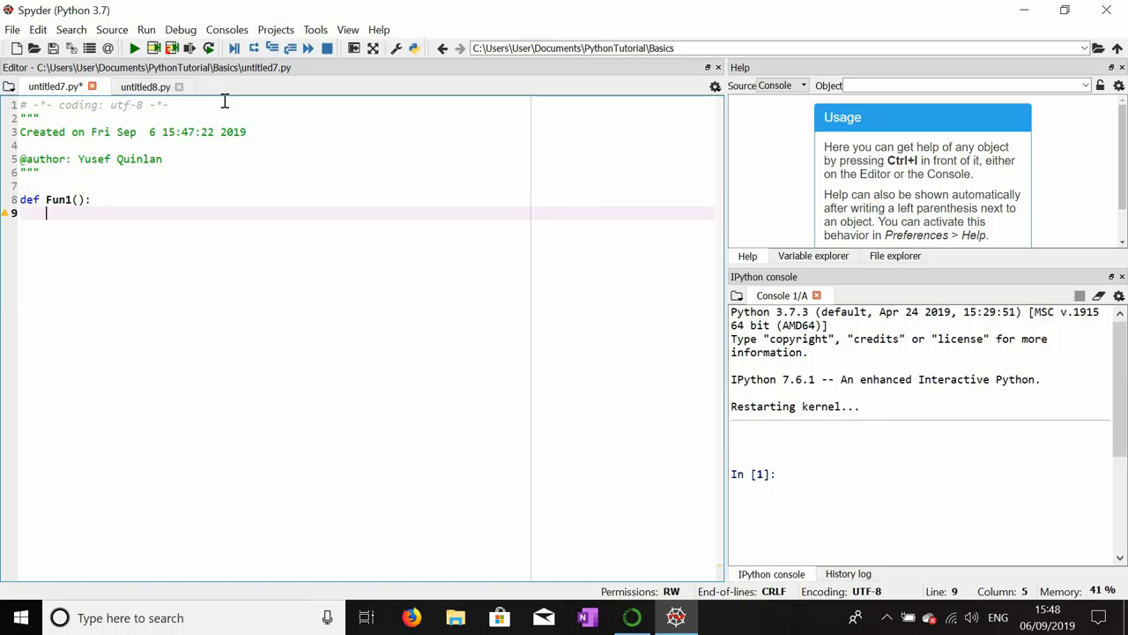
text(print(")
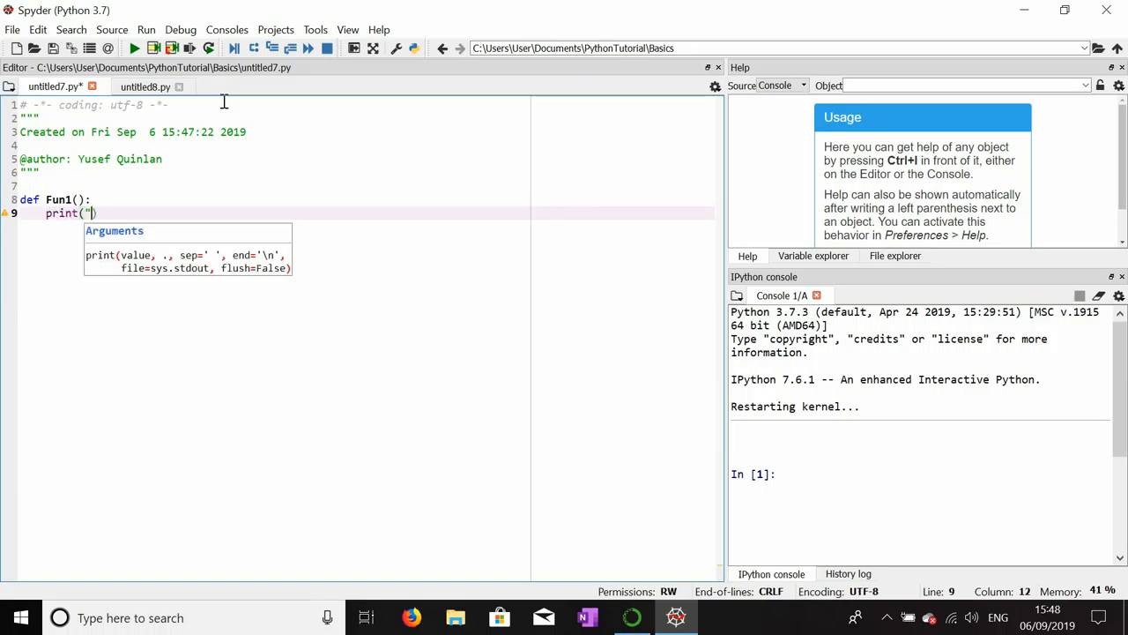
text(2)
text(p)
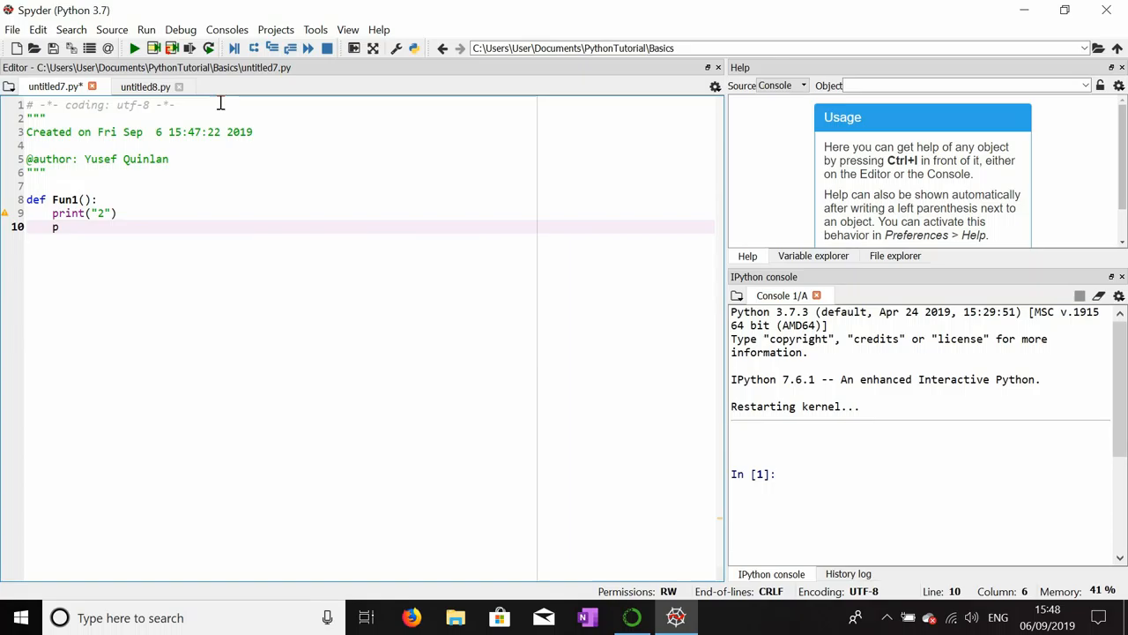
text(rint("3")
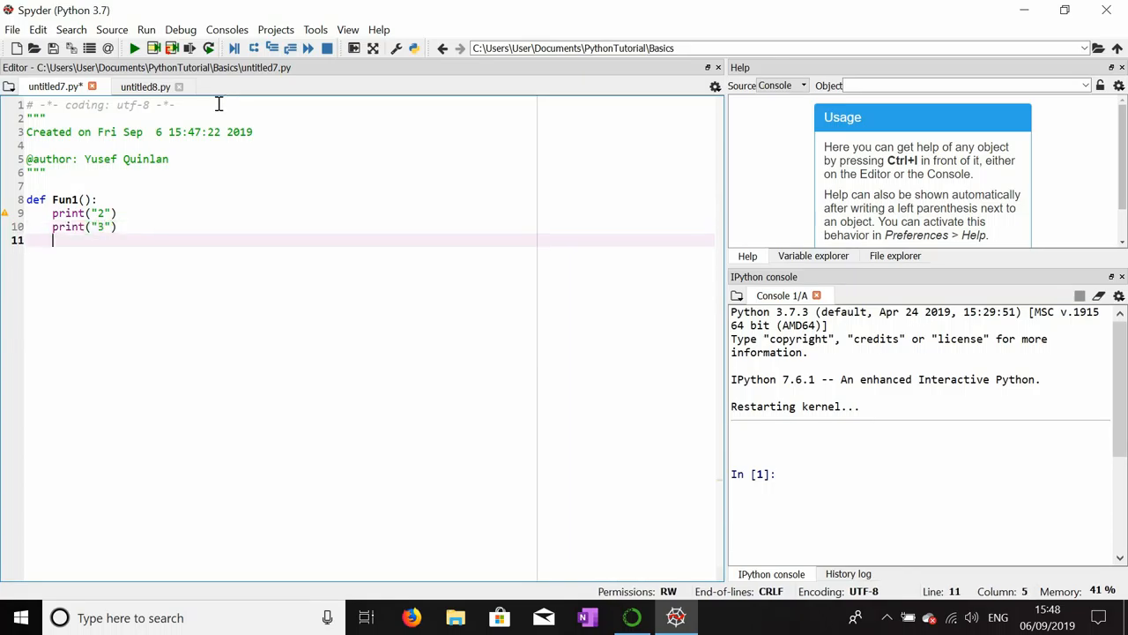
text(print("4)
text(def)
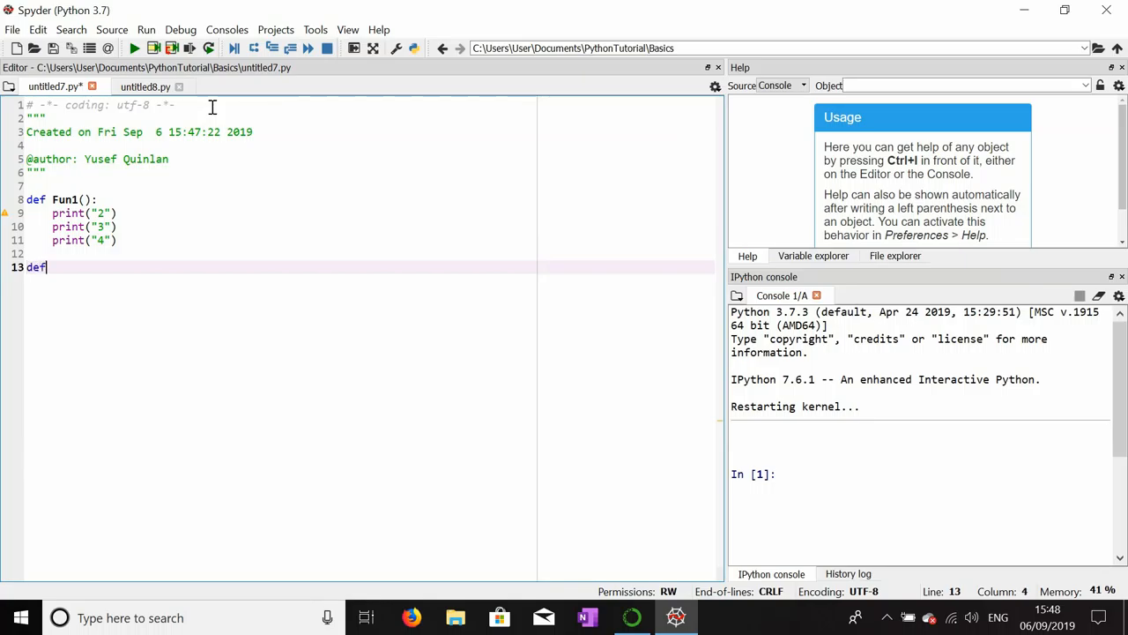
- Define Fun2 printing "Laura" and Fun3 printing "Da Vinci"
text(Fu)
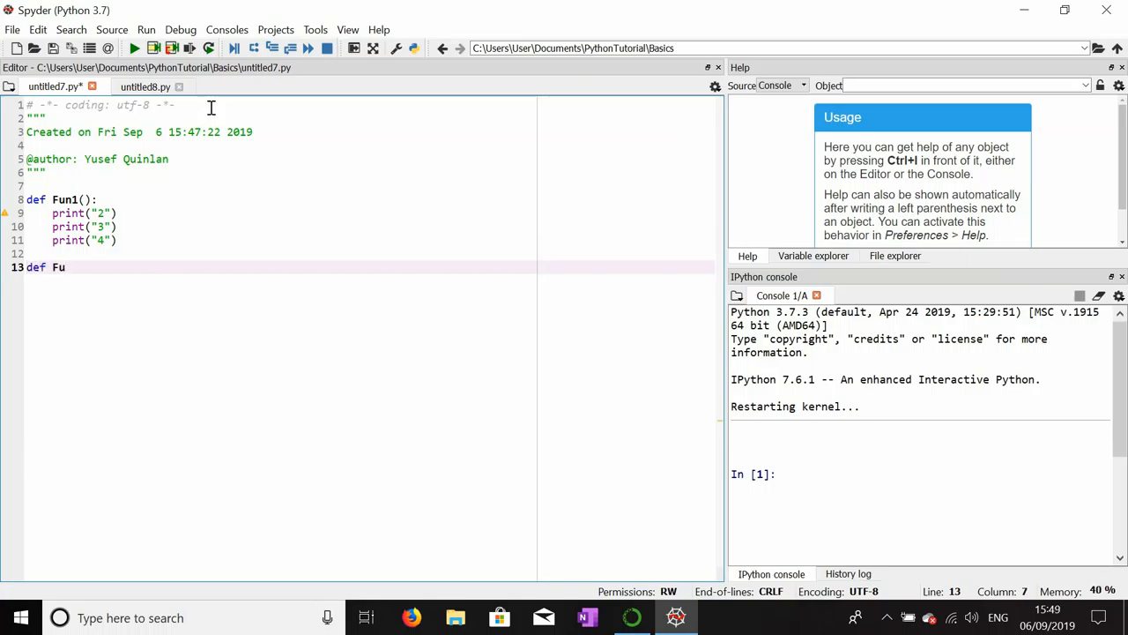
text(n2())
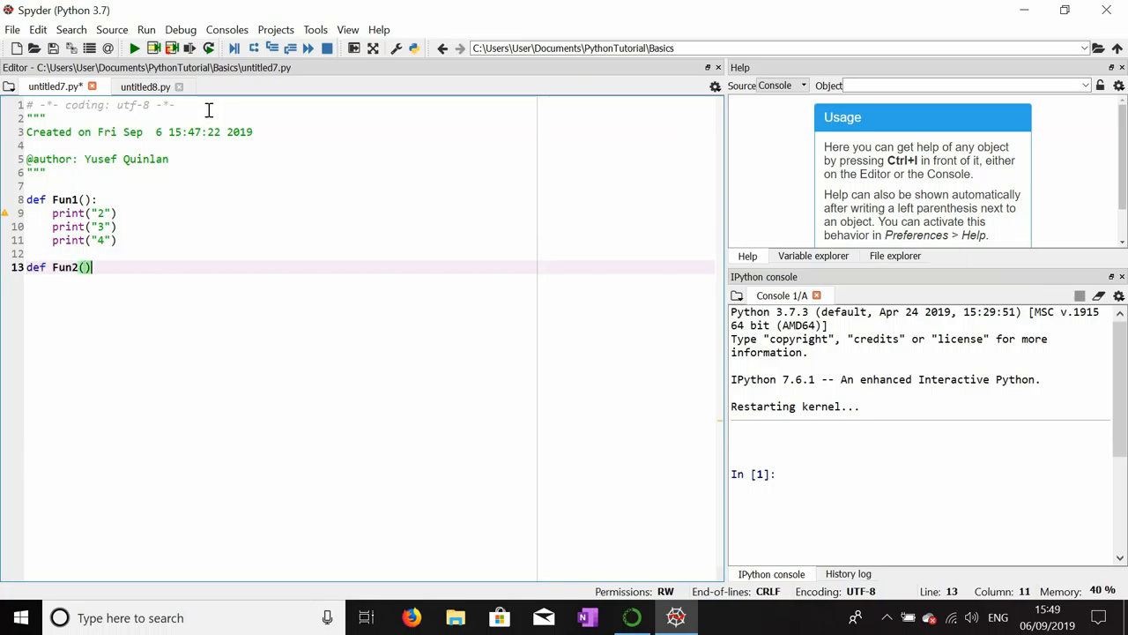
text(print("Laura"))
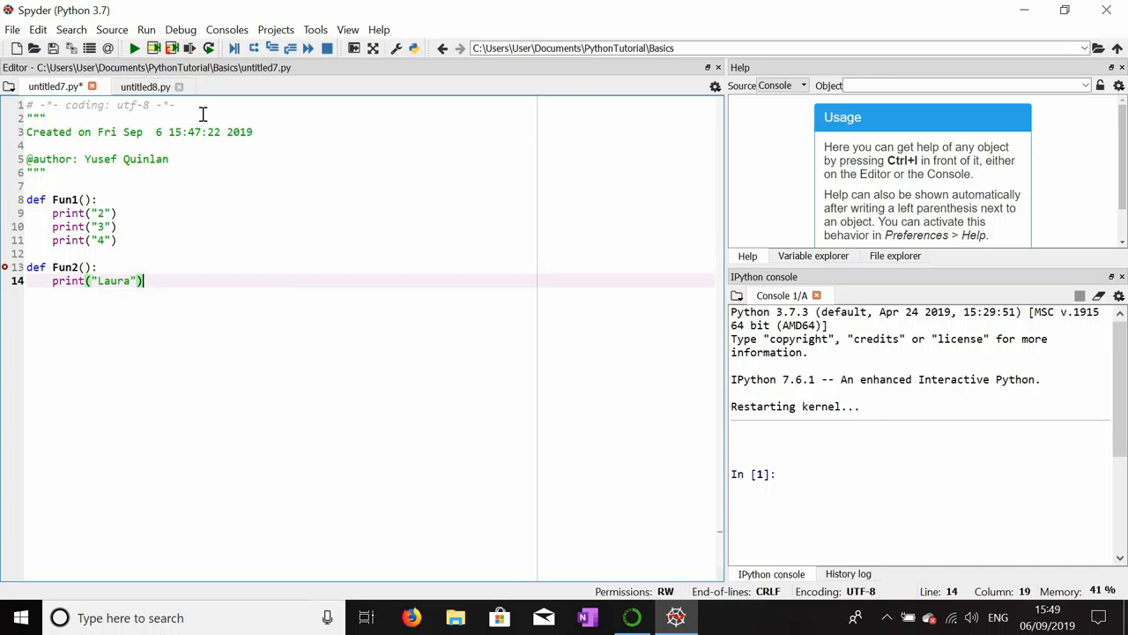
key(enter)
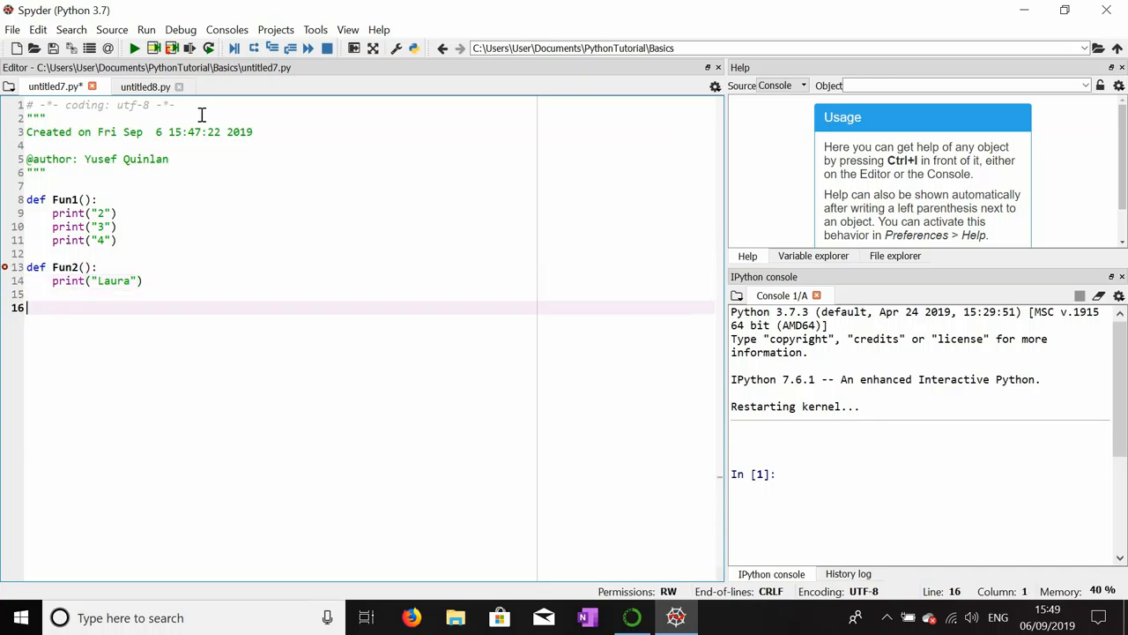
text(def Fun3)
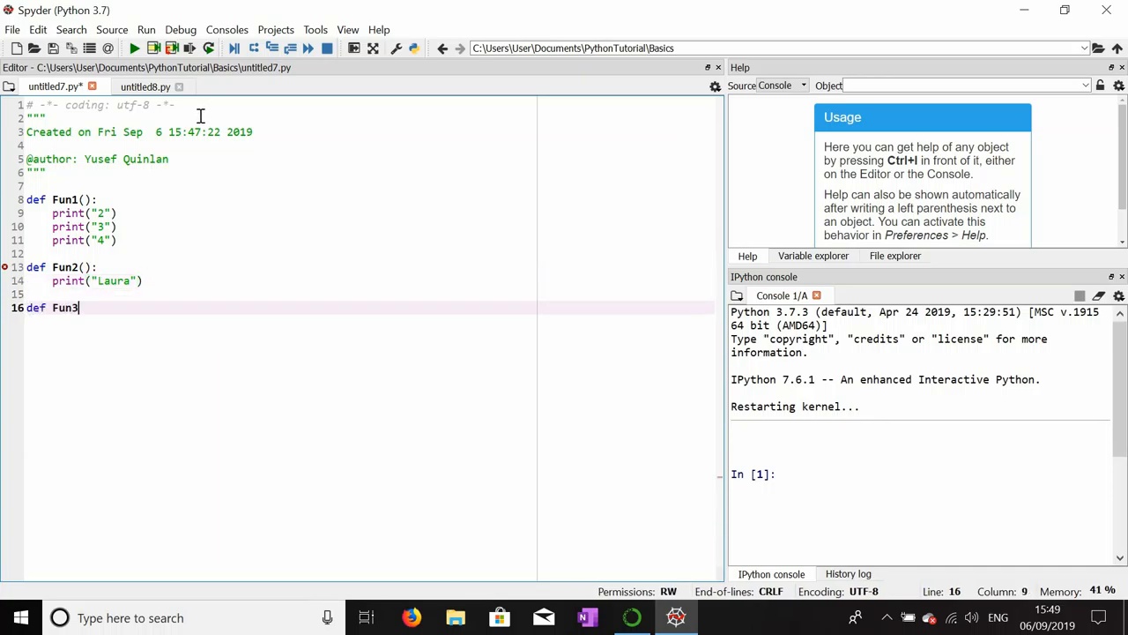
text(():)
text(p)
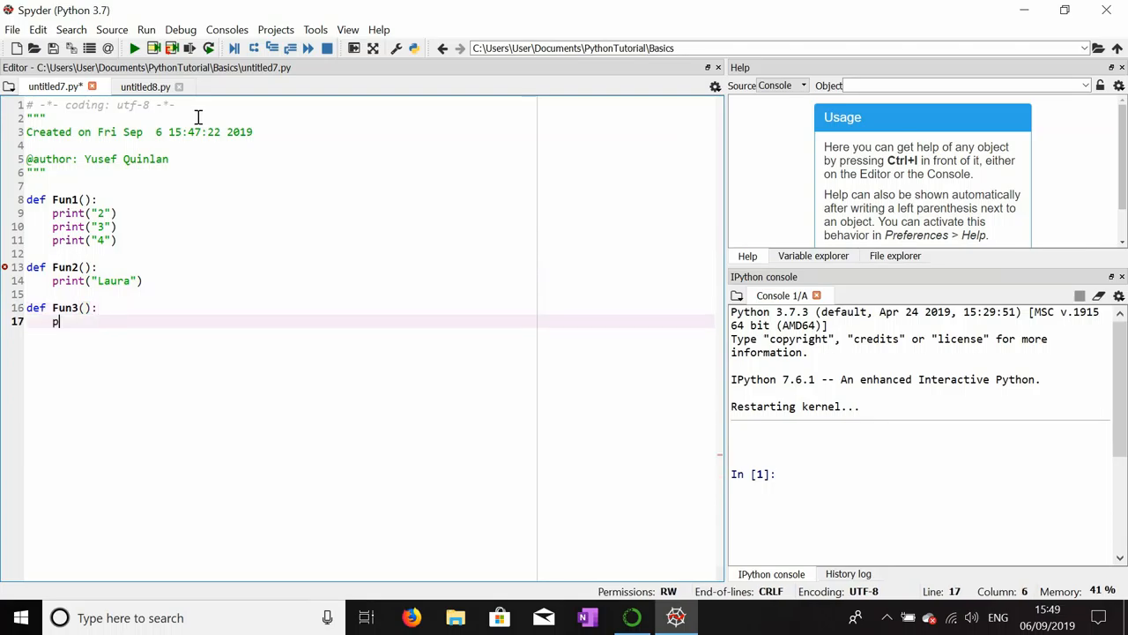
text(rint(""))
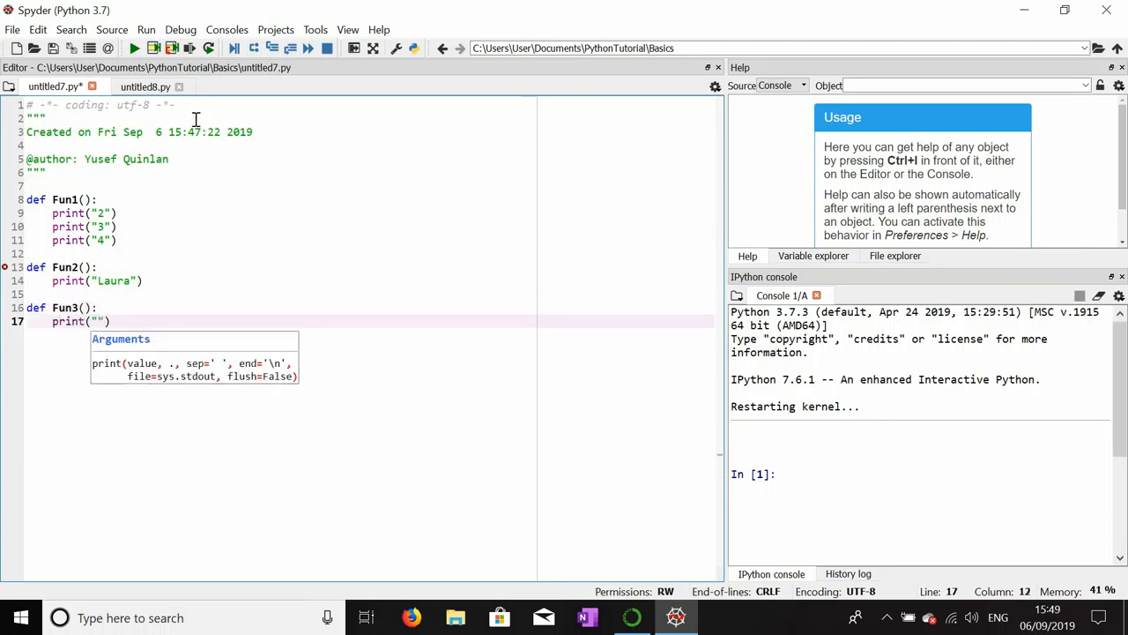
text(Da Vinci)
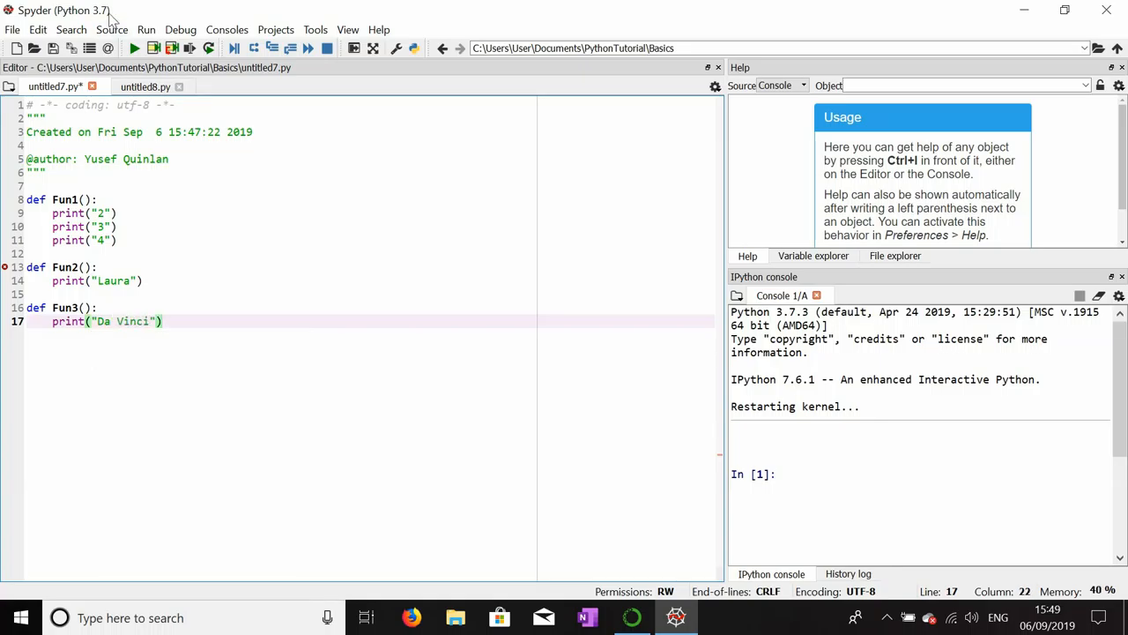
- Save the three-function script as FunFunctions.py via File > Save as
click(13, 29)
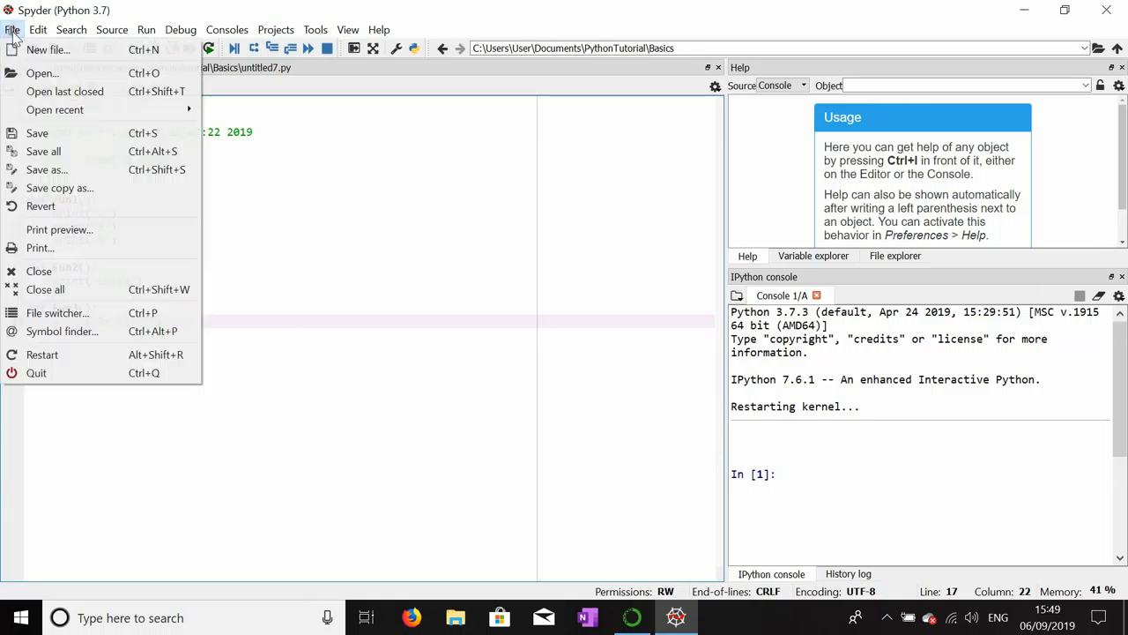
click(46, 169)
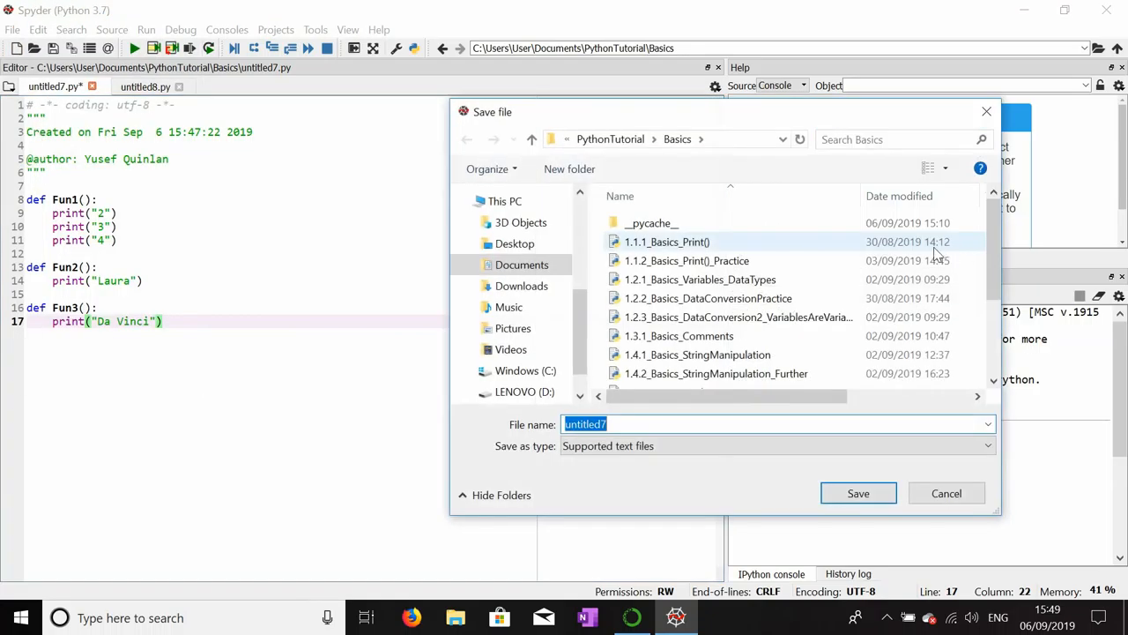
text(FunFunctions)
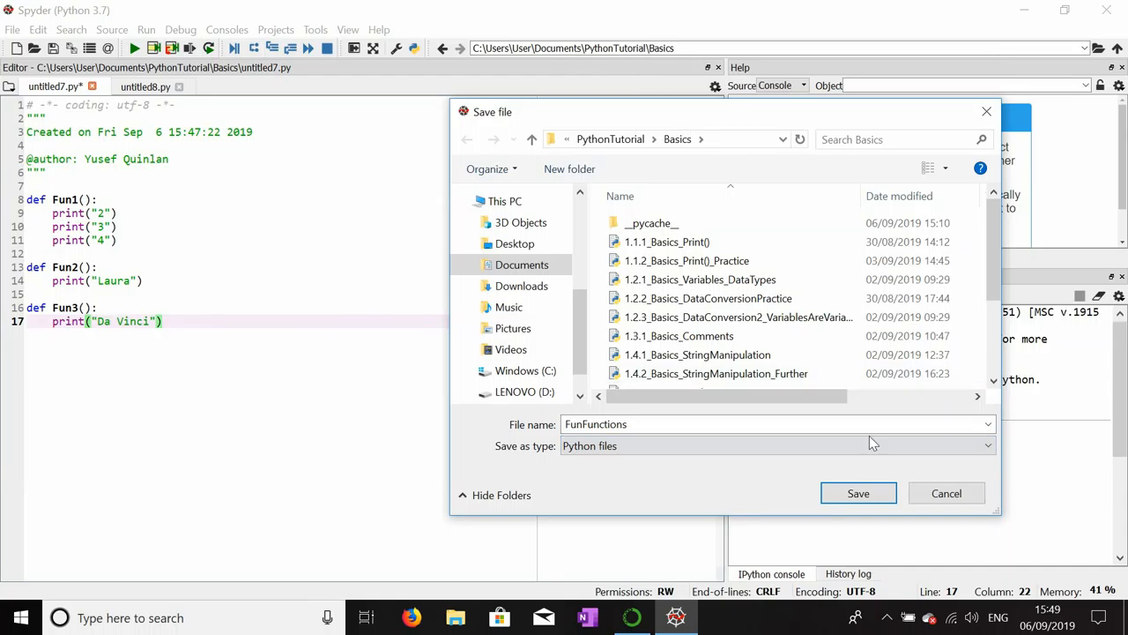
click(858, 492)
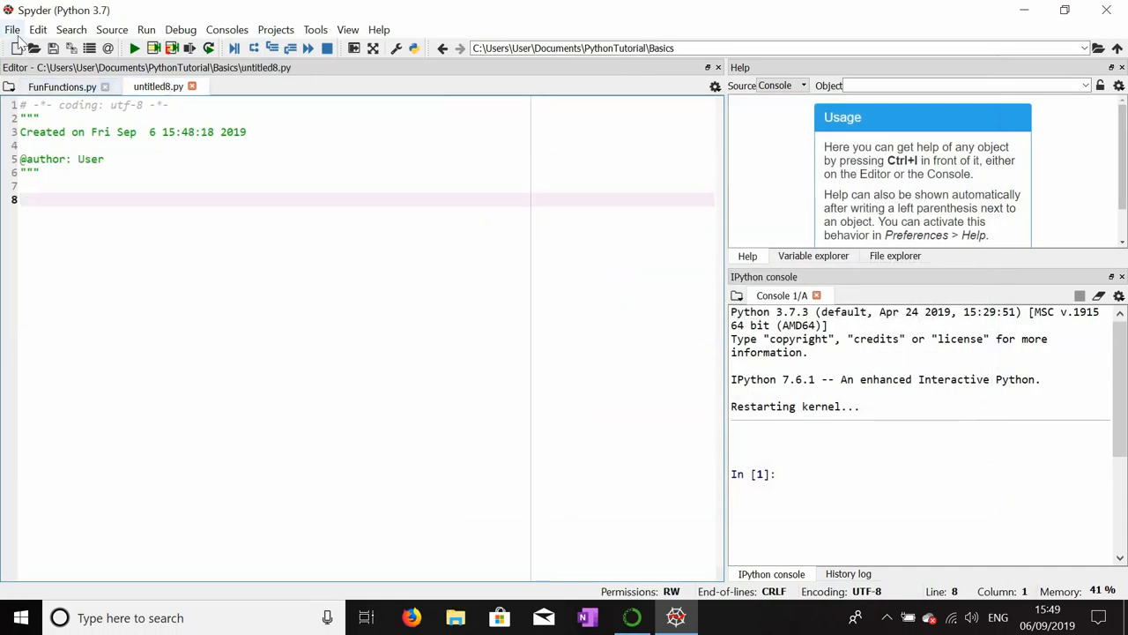
- Save the second script as Python file 1.8.1_Basics_Import in PythonTutorial\Basics
click(12, 29)
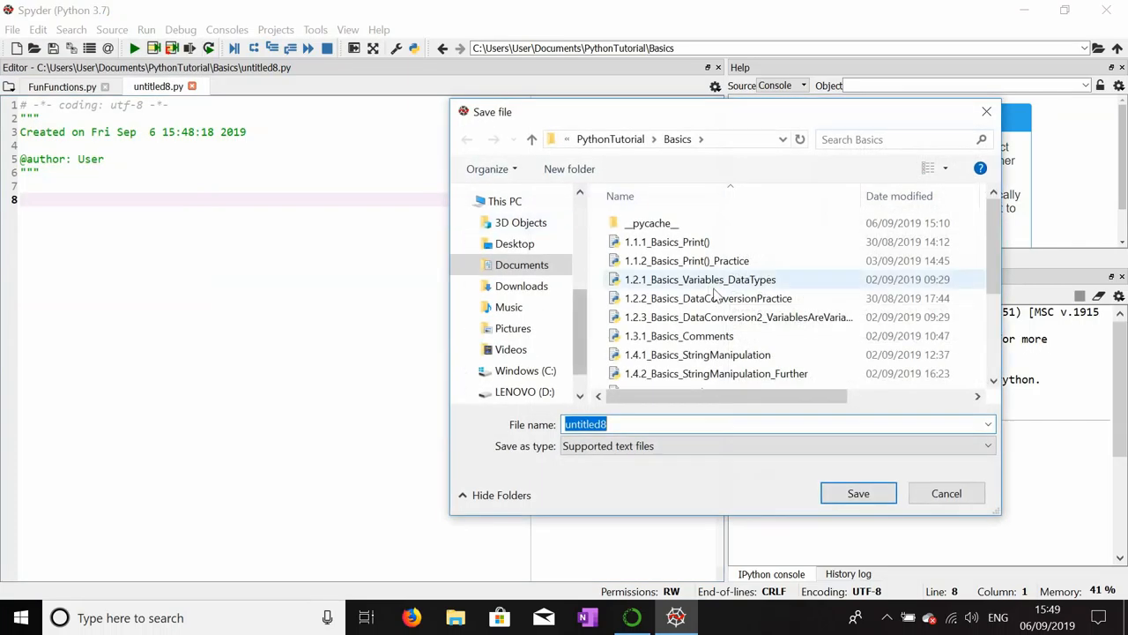
text(1.8.1_Basics)
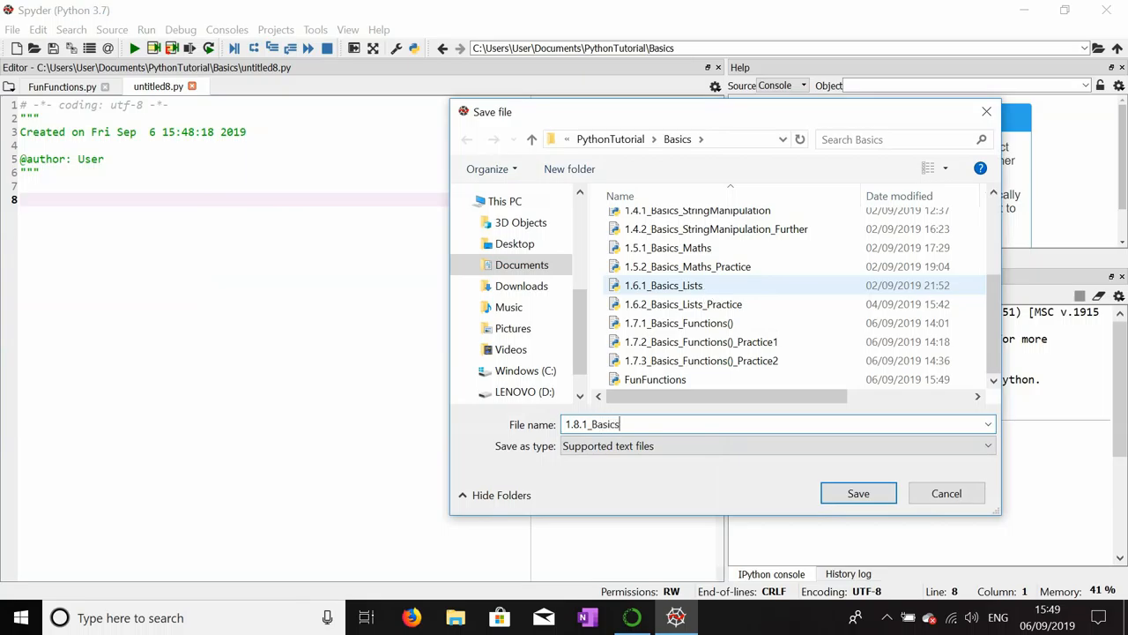
text(_impor)
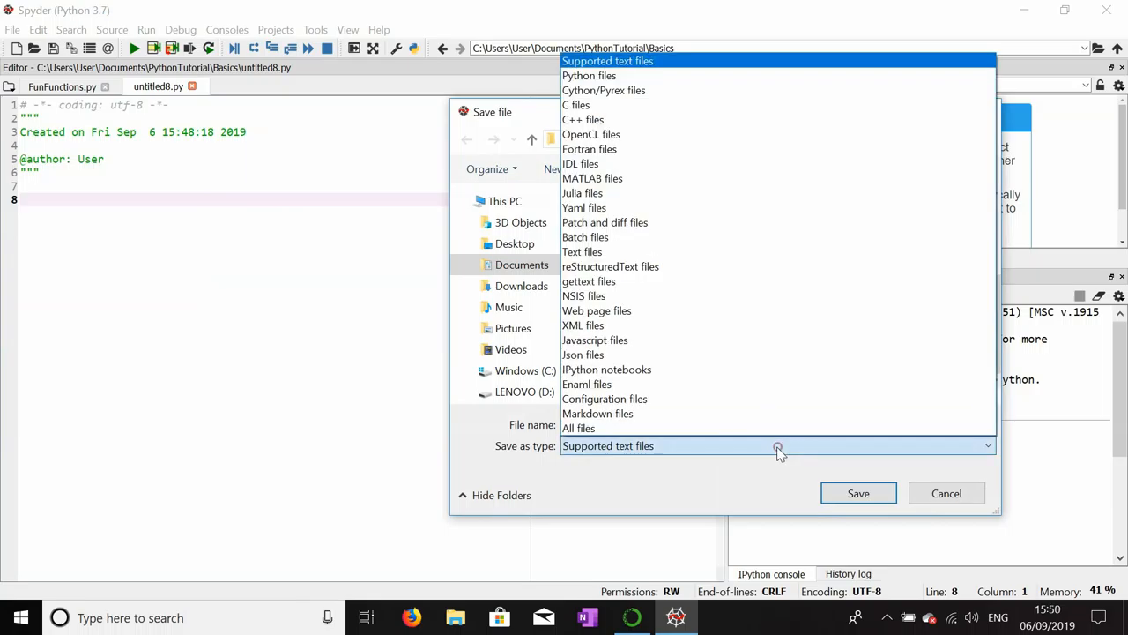
click(589, 75)
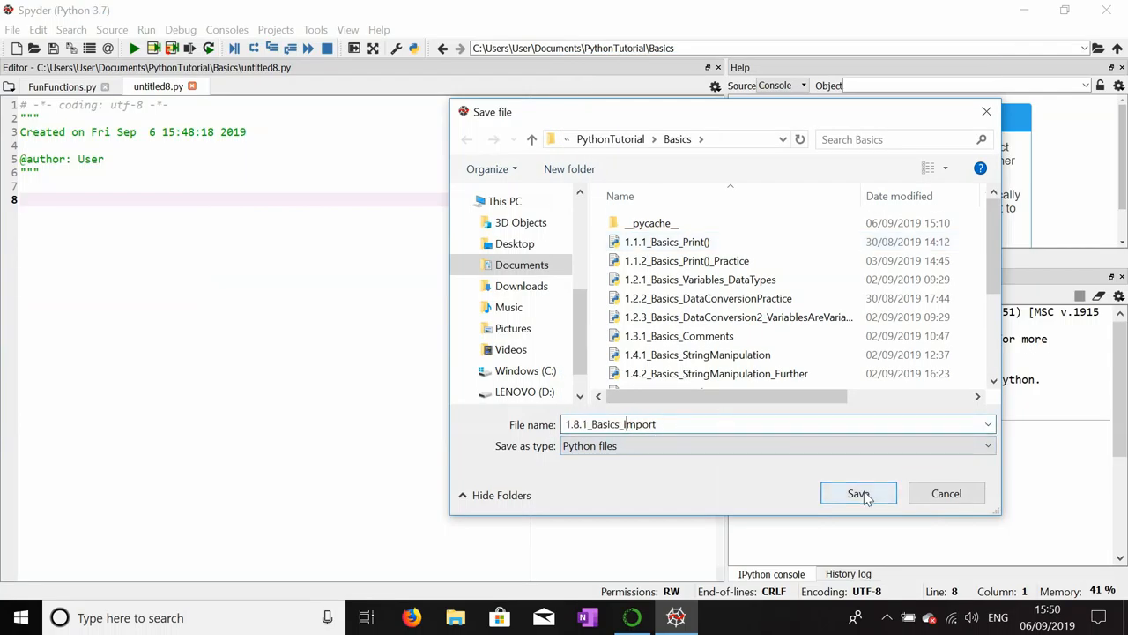
click(857, 493)
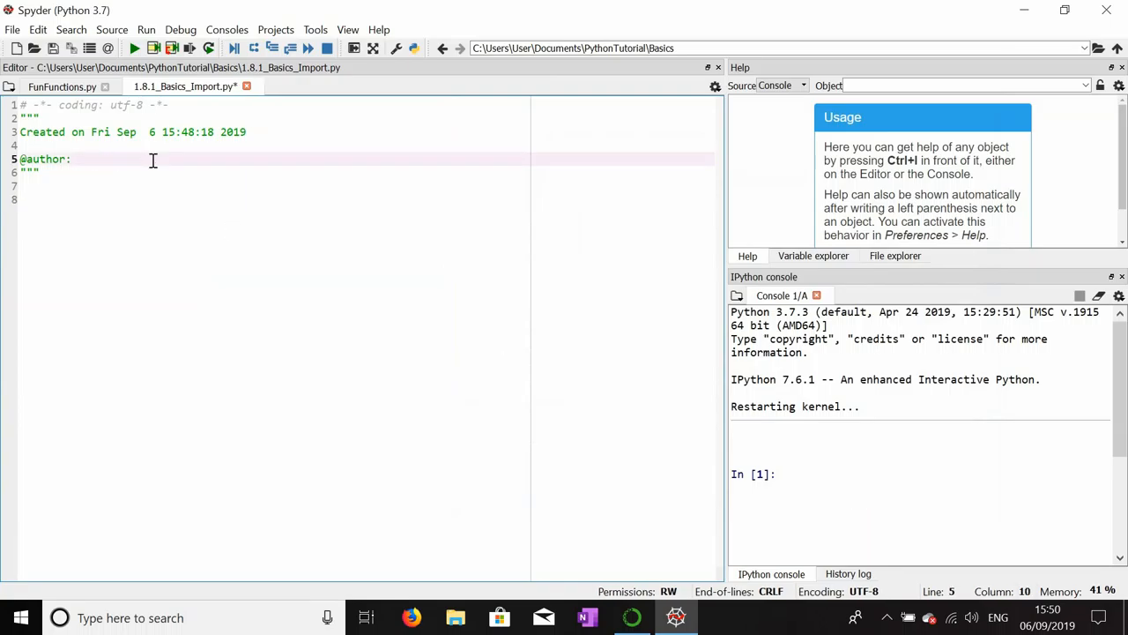
- Enter 'Yusef Quinlan' as the header author and save the script
text(Yusef Qu)
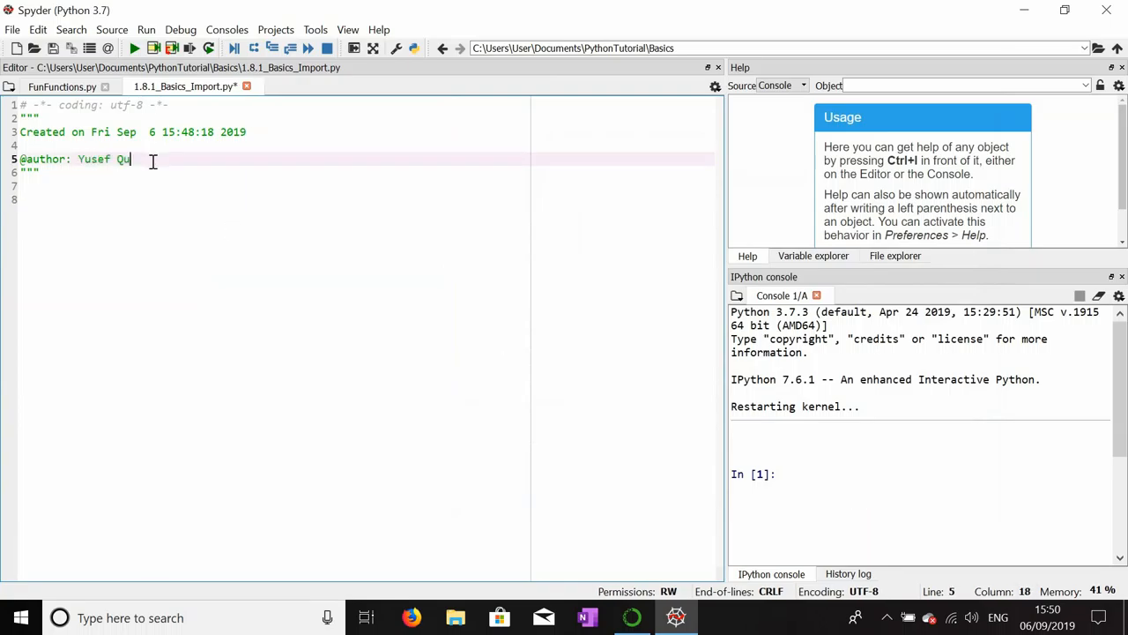
text(inlan)
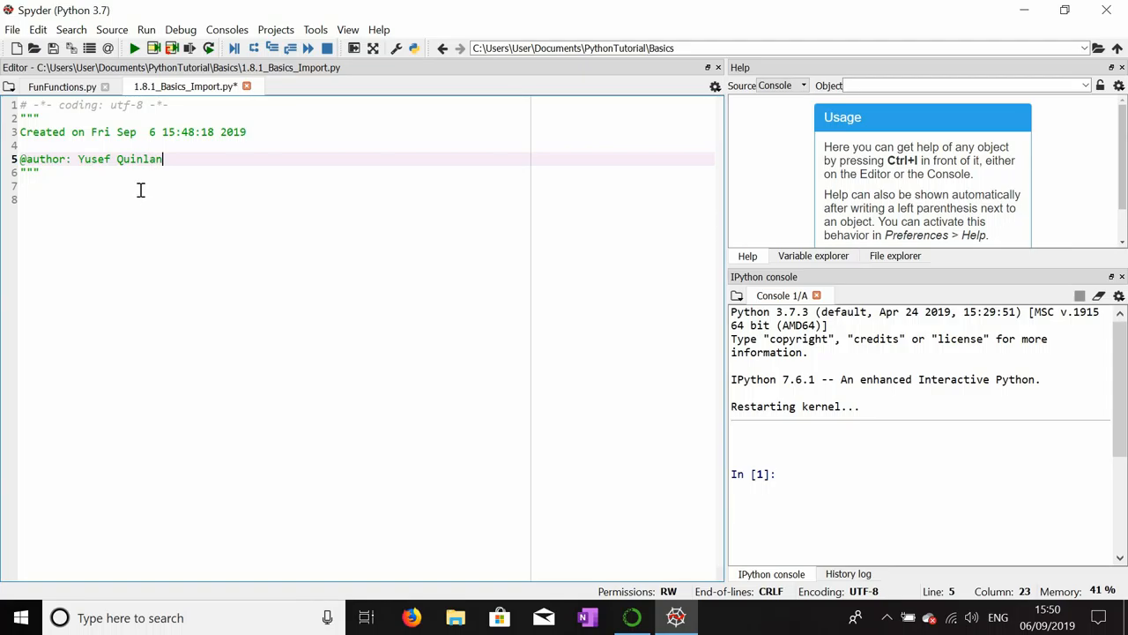
click(12, 29)
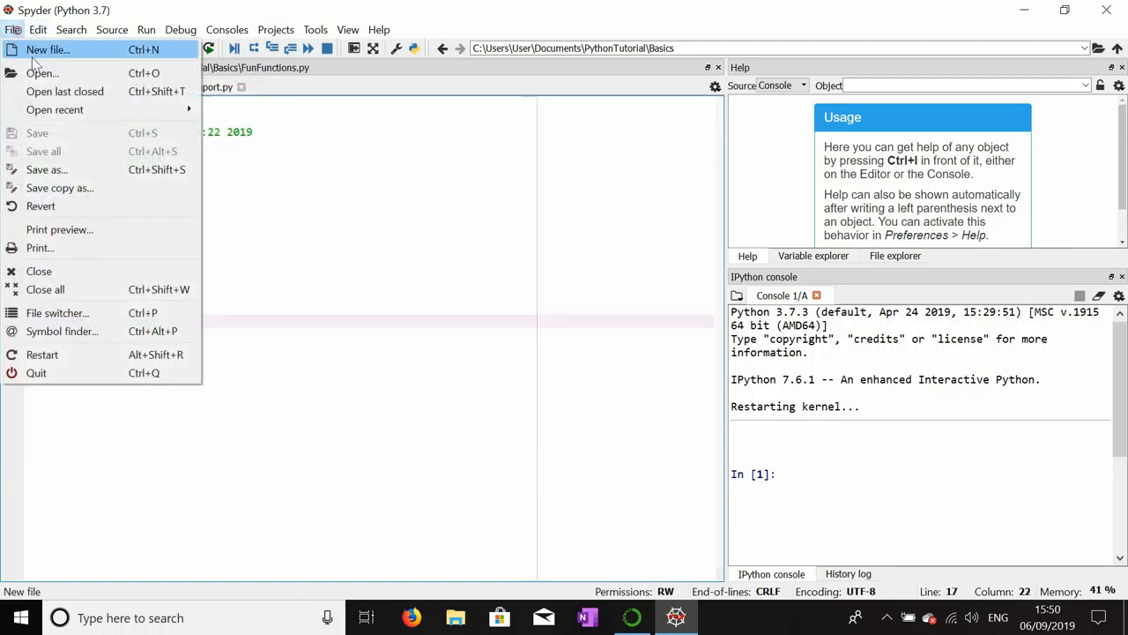
click(49, 49)
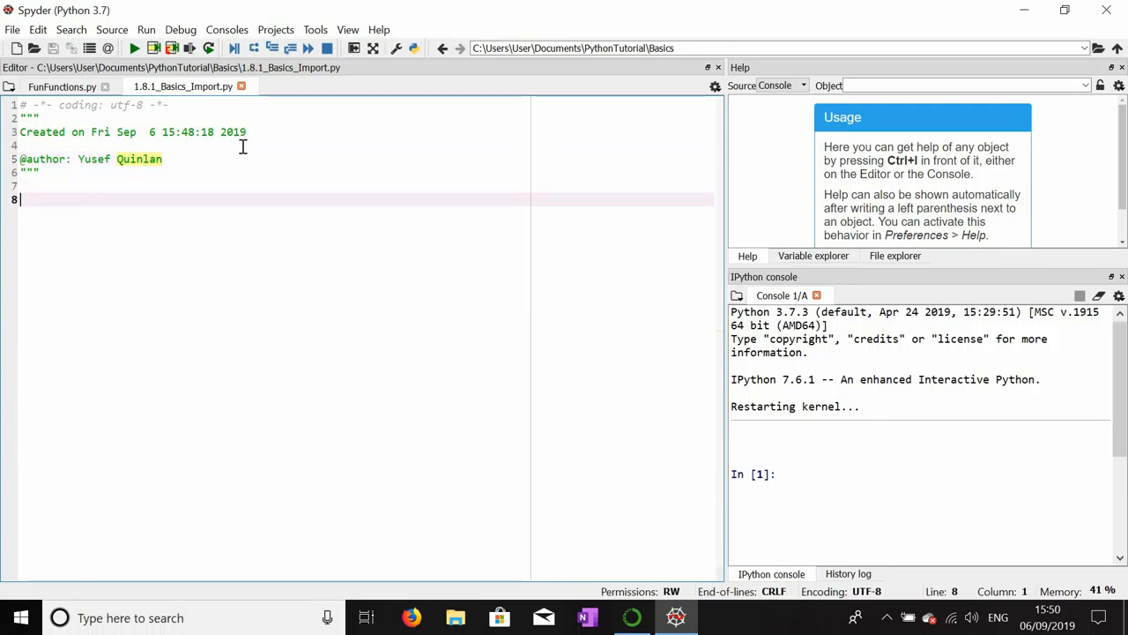
- Add import math and math.sqrt(9), then run them with F9 to get 3.0
text(import m)
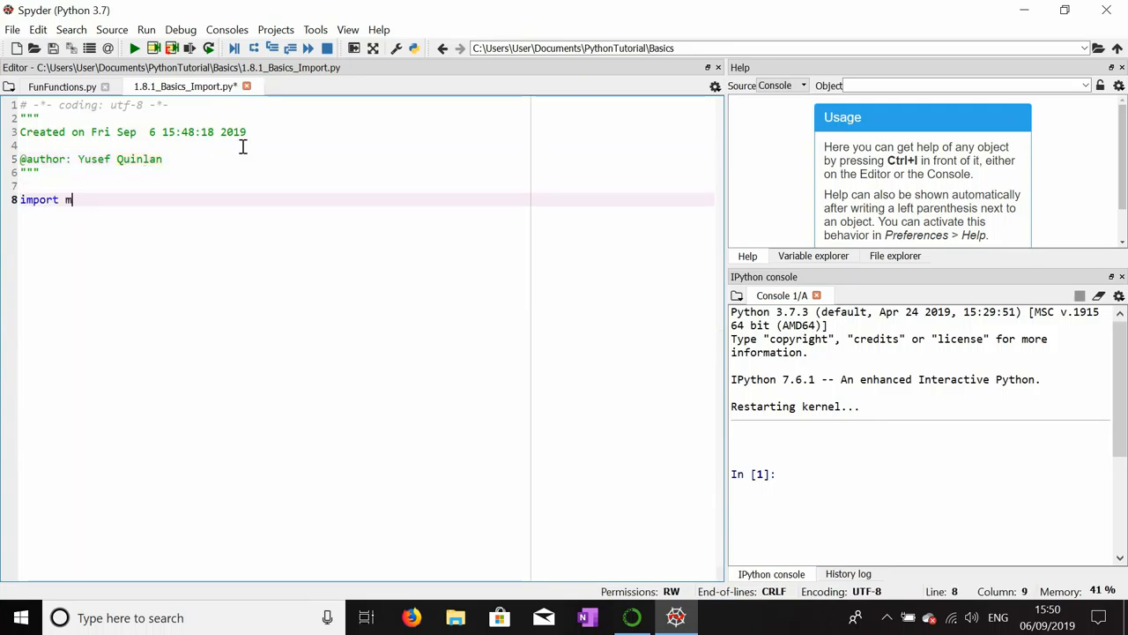
text(ath)
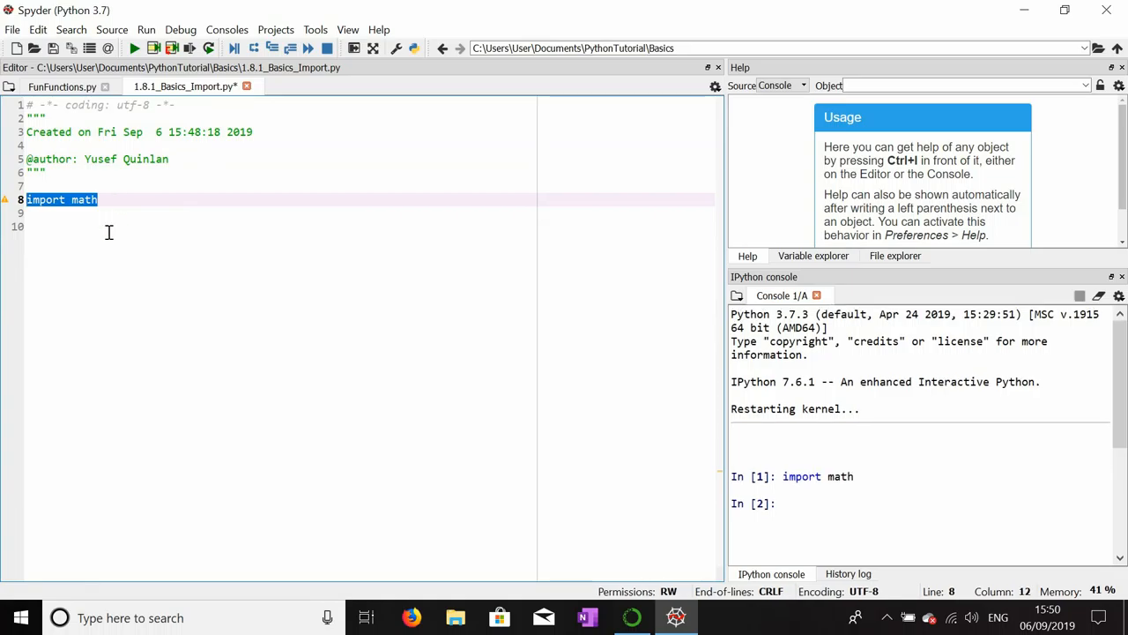
text(math)
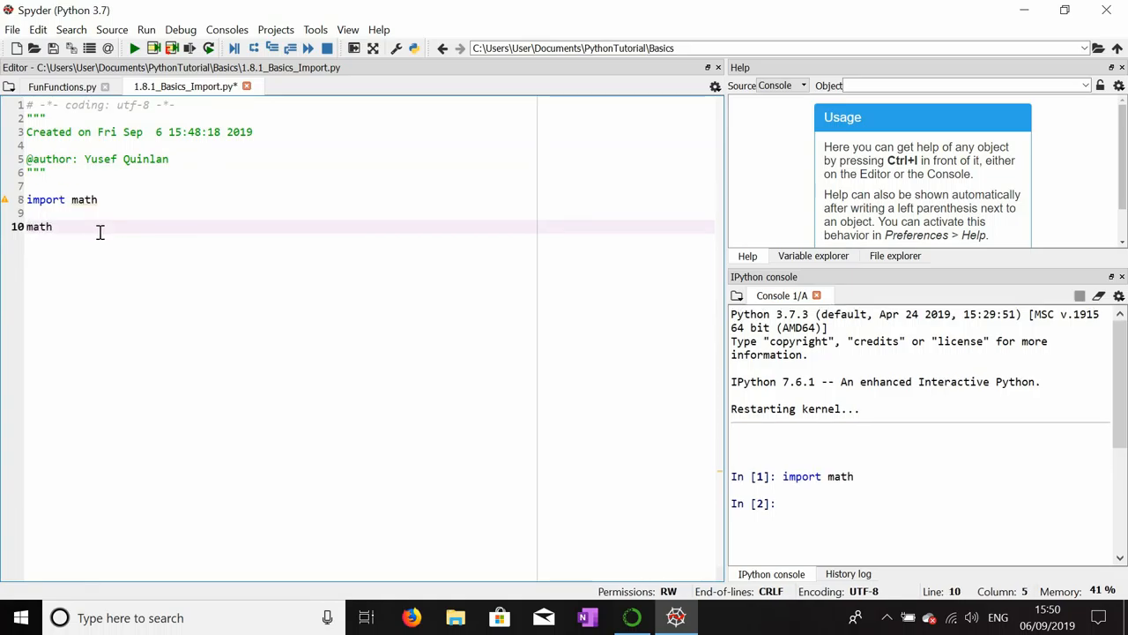
text(.sqrt())
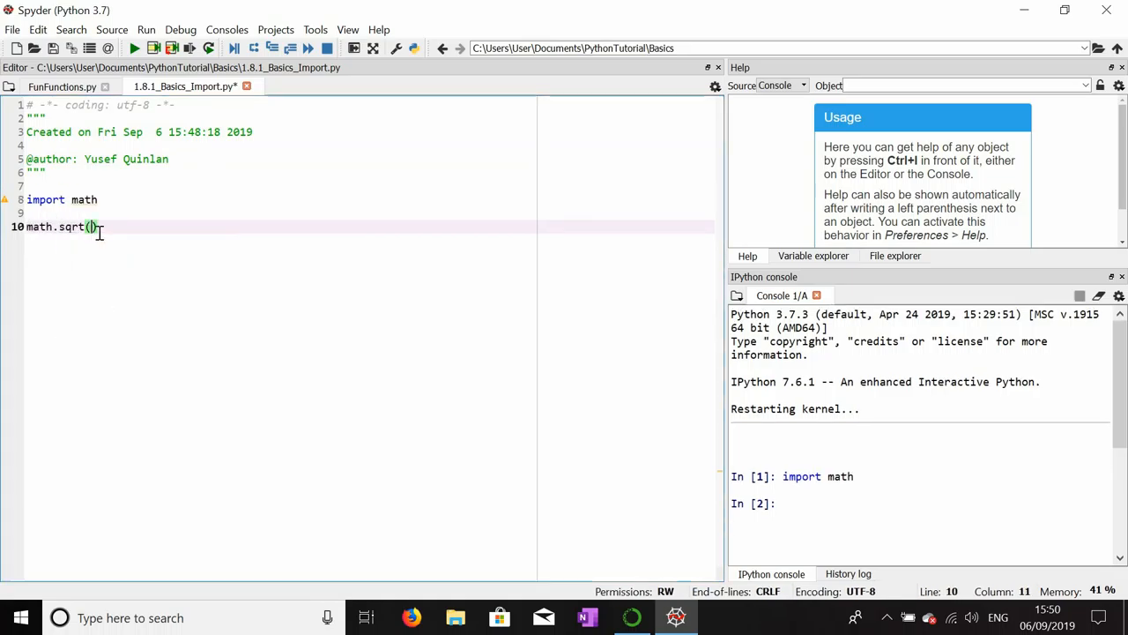
text(9)
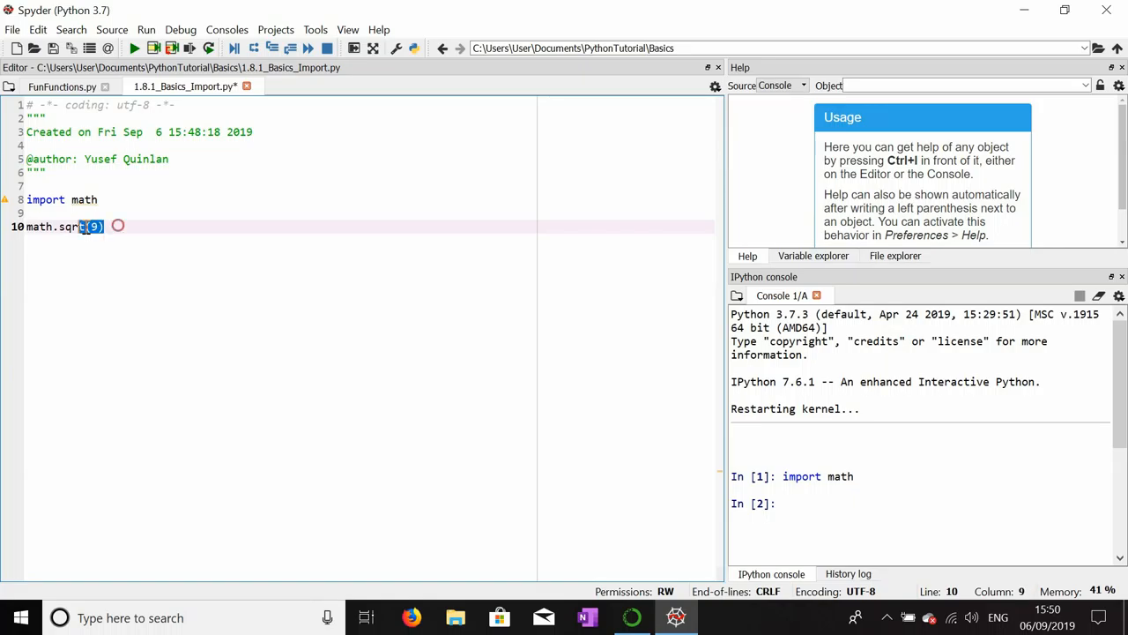
key(f9)
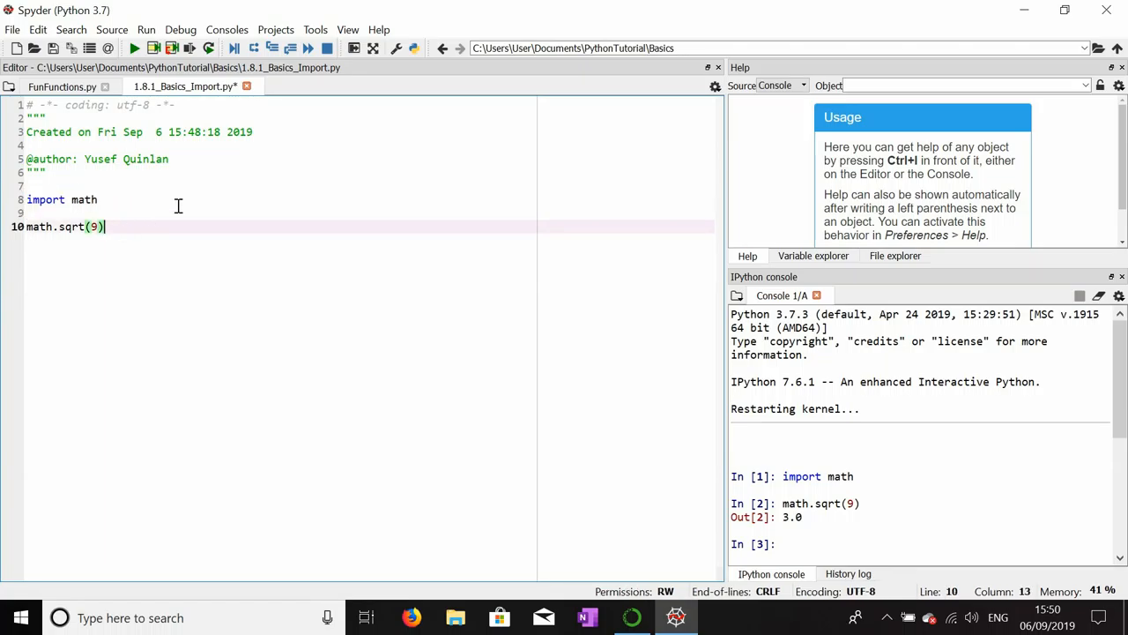
- Add import FunFunctions and Fun1(), run them into a NameError, and check FunFunctions.py
text(import)
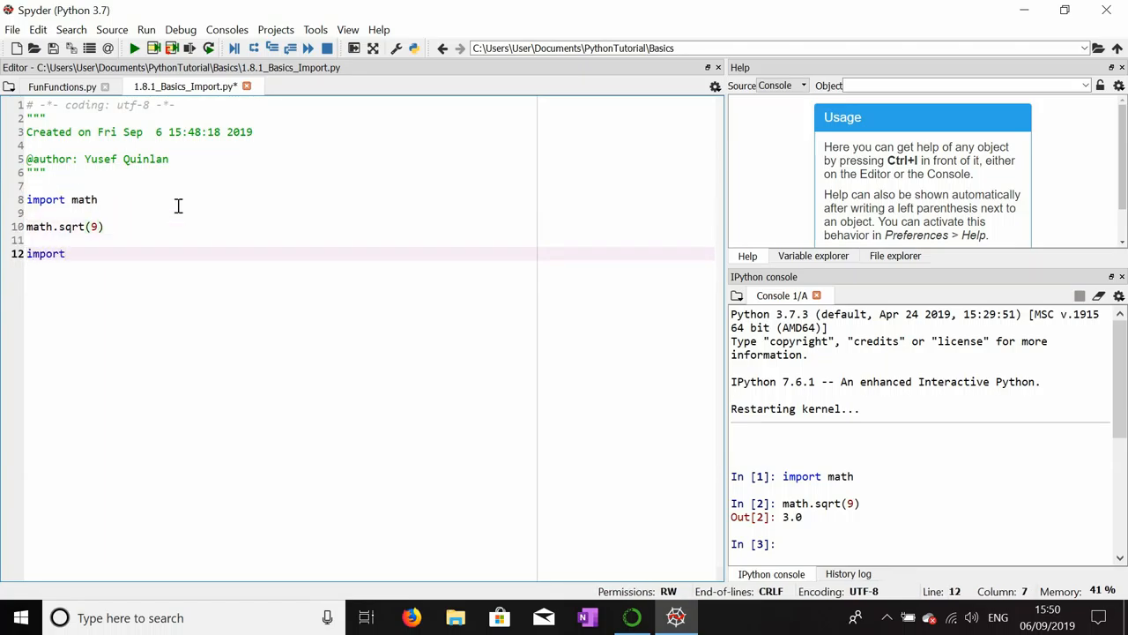
text(FunFunctions)
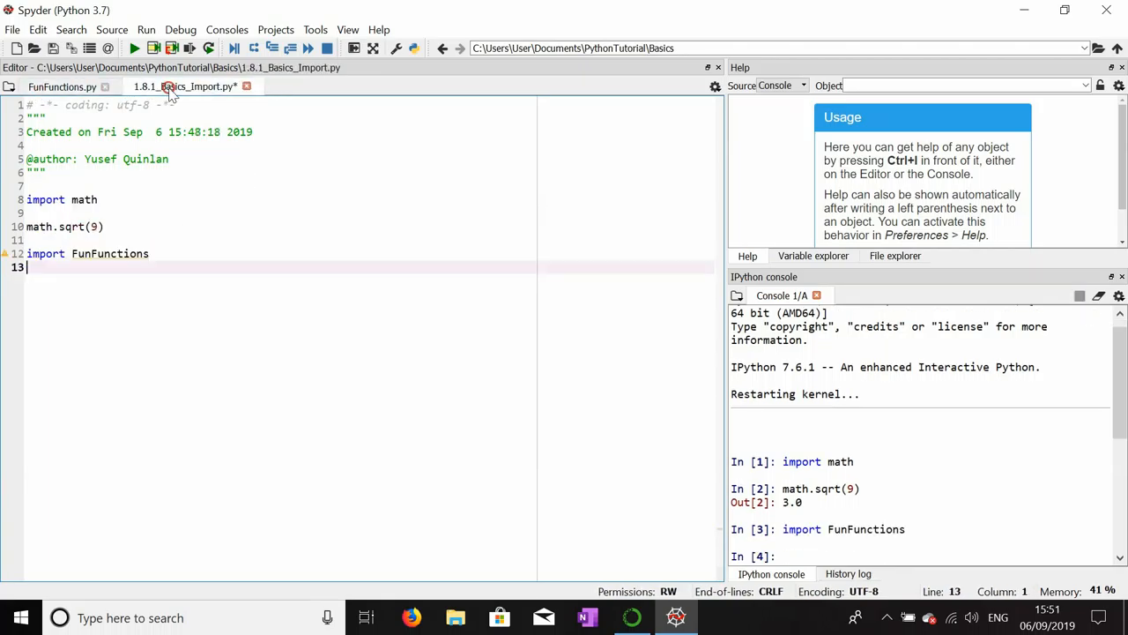
text(Fun)
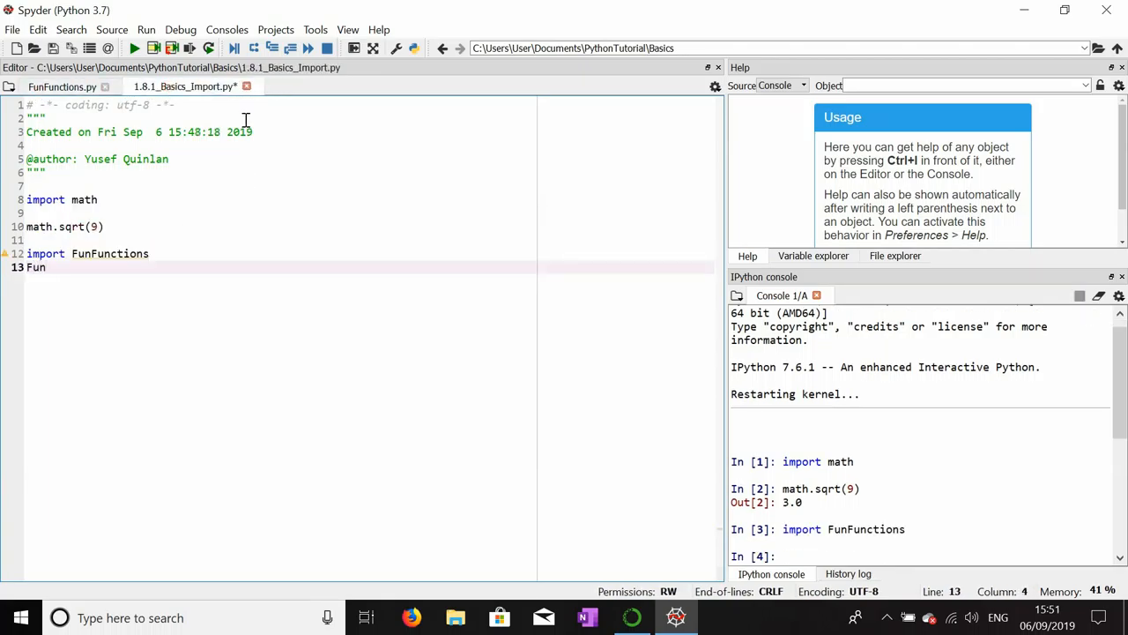
text(1())
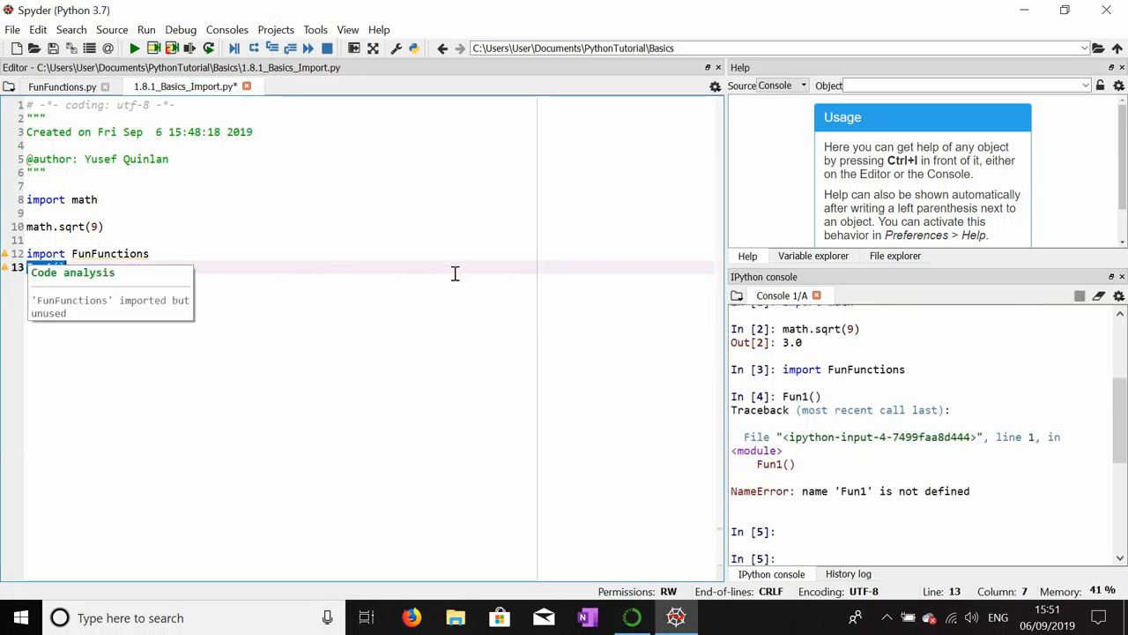
click(62, 86)
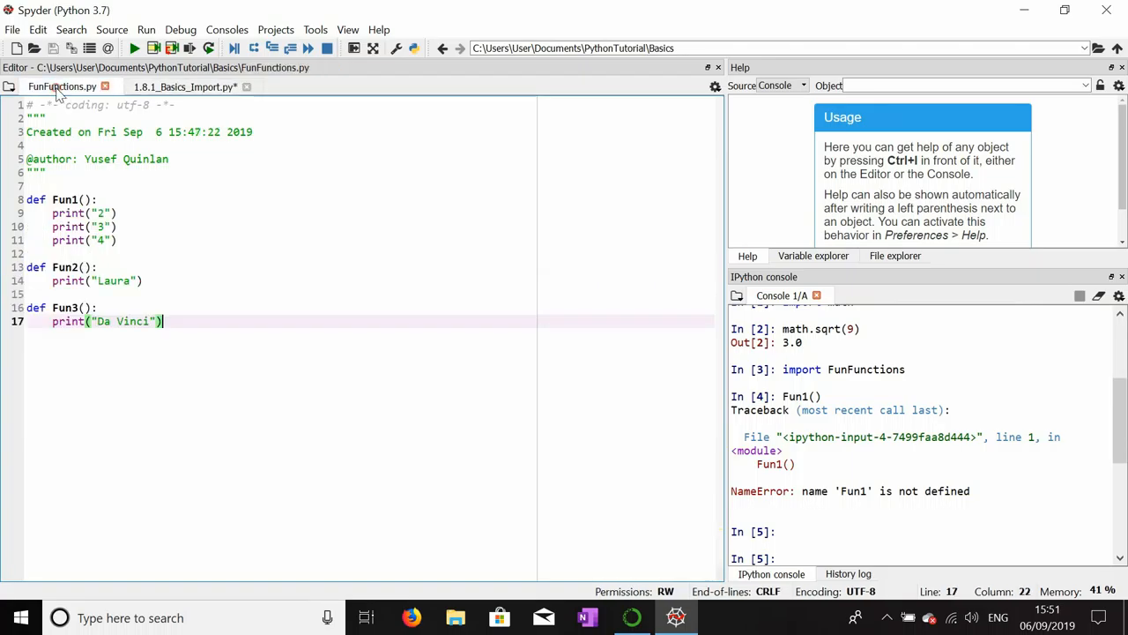
click(185, 86)
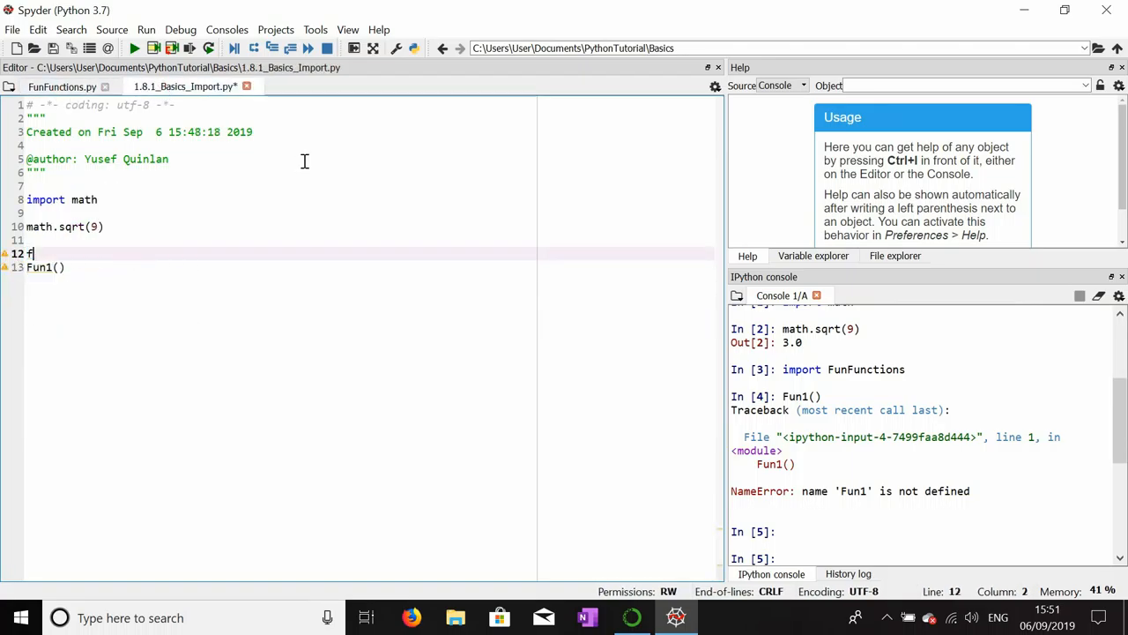
- Change the import to from FunFunctions import Fun1 and run it with Fun1()
text(rom F)
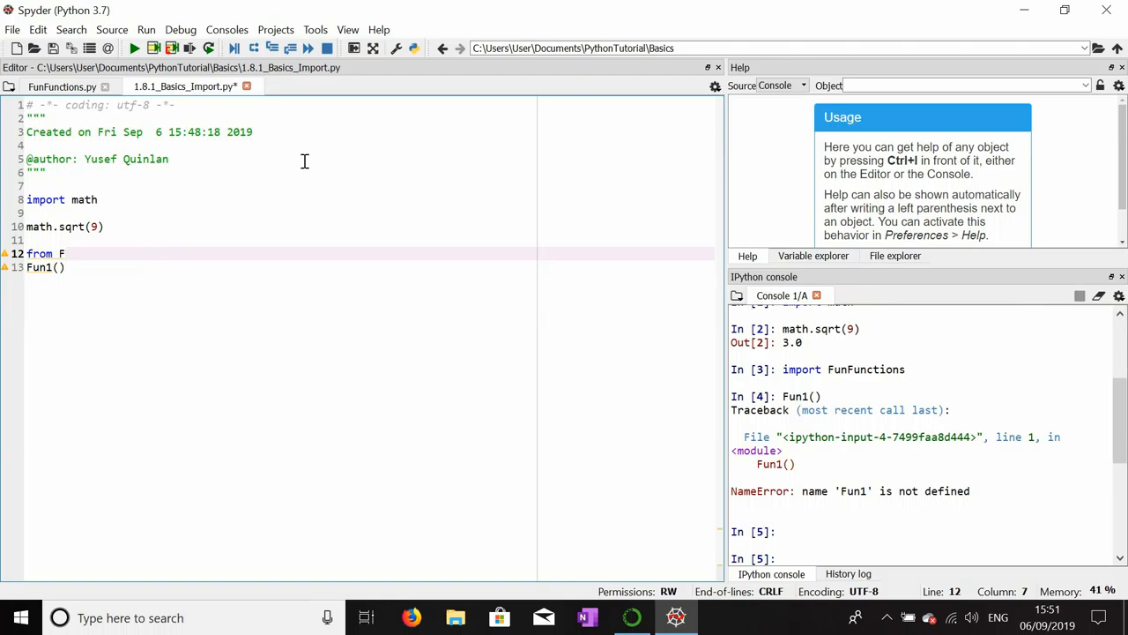
text(unFunctions impor)
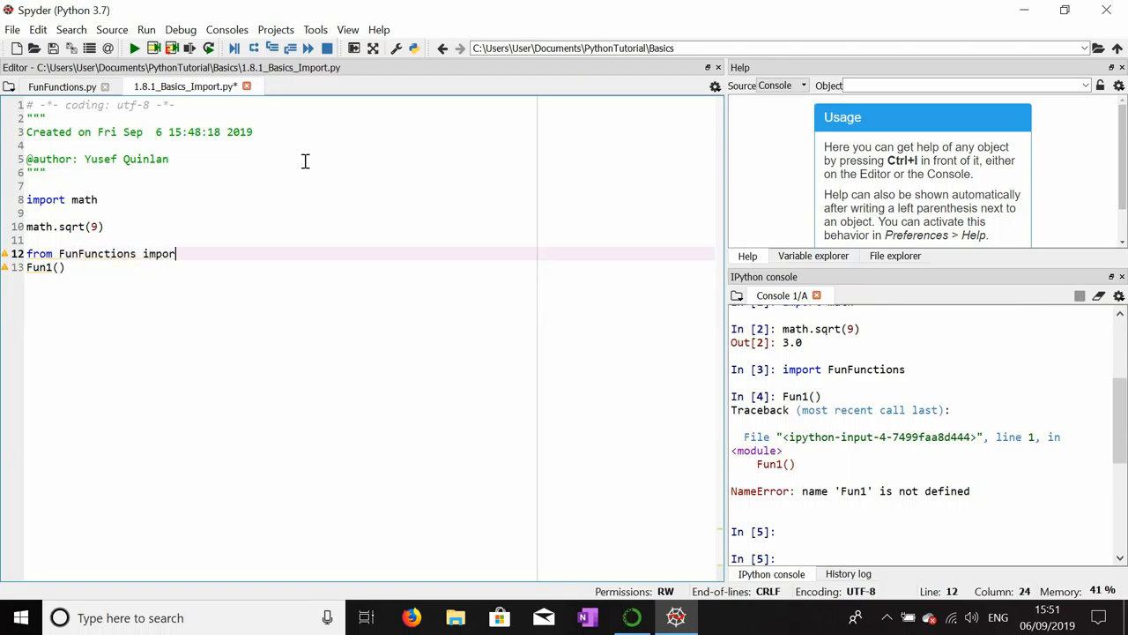
text(t Fun1)
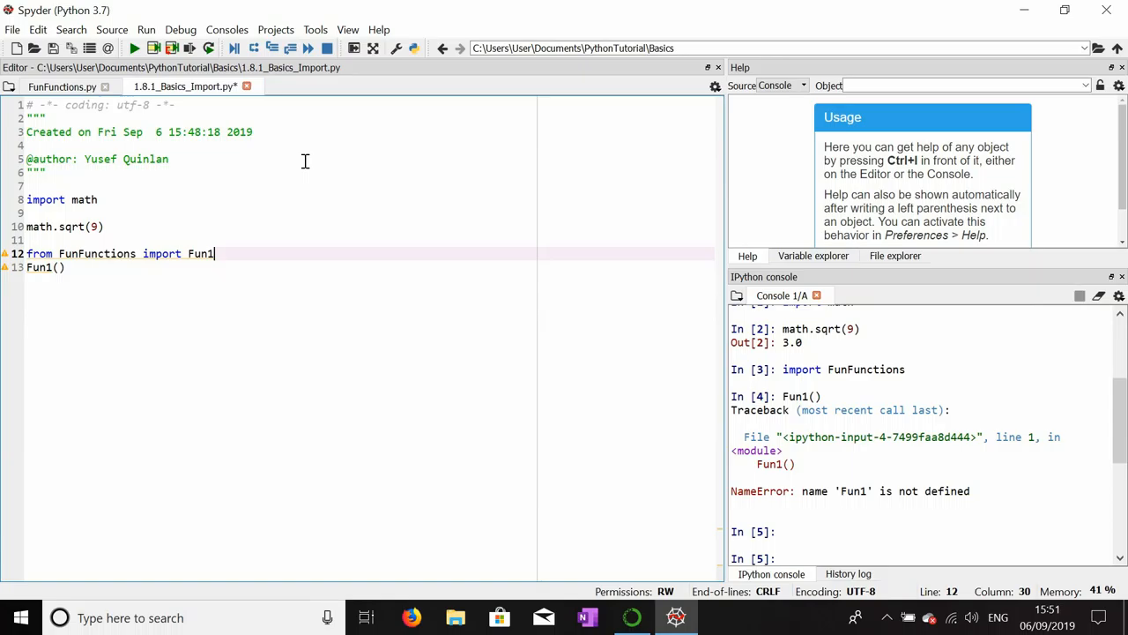
click(66, 267)
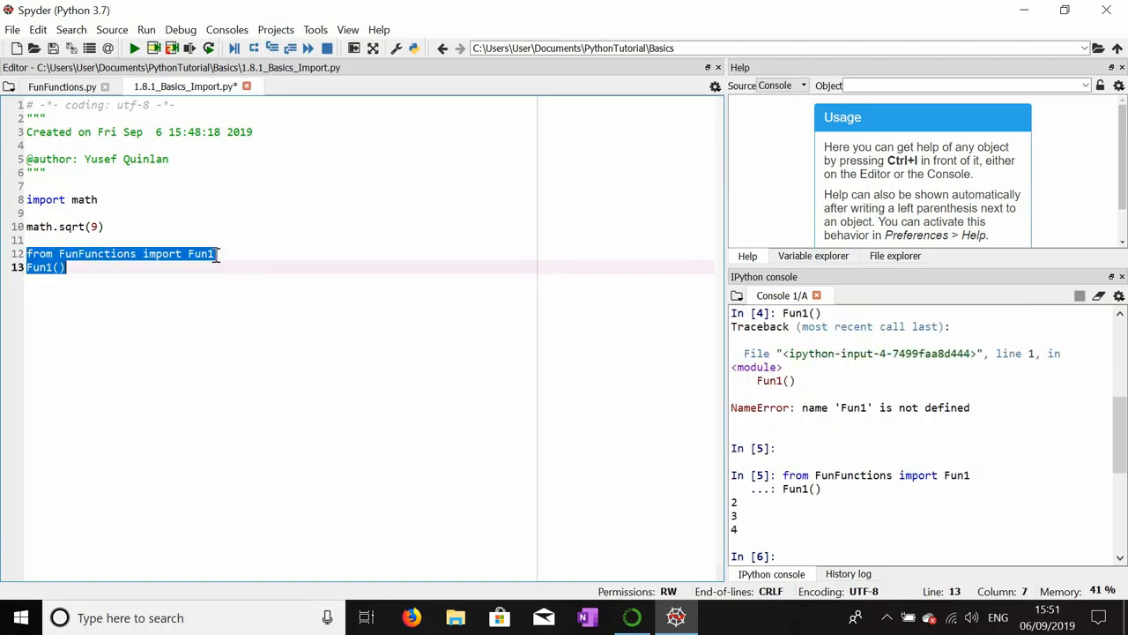
- Add a Fun2() call and run it, producing a NameError
click(100, 267)
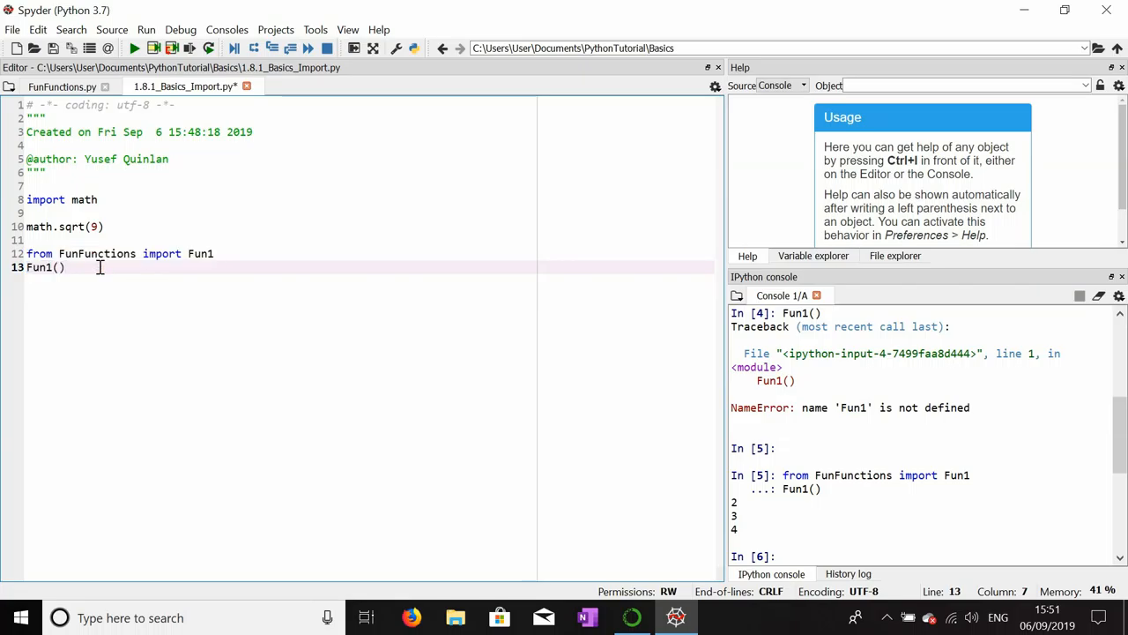
text(Fun2()
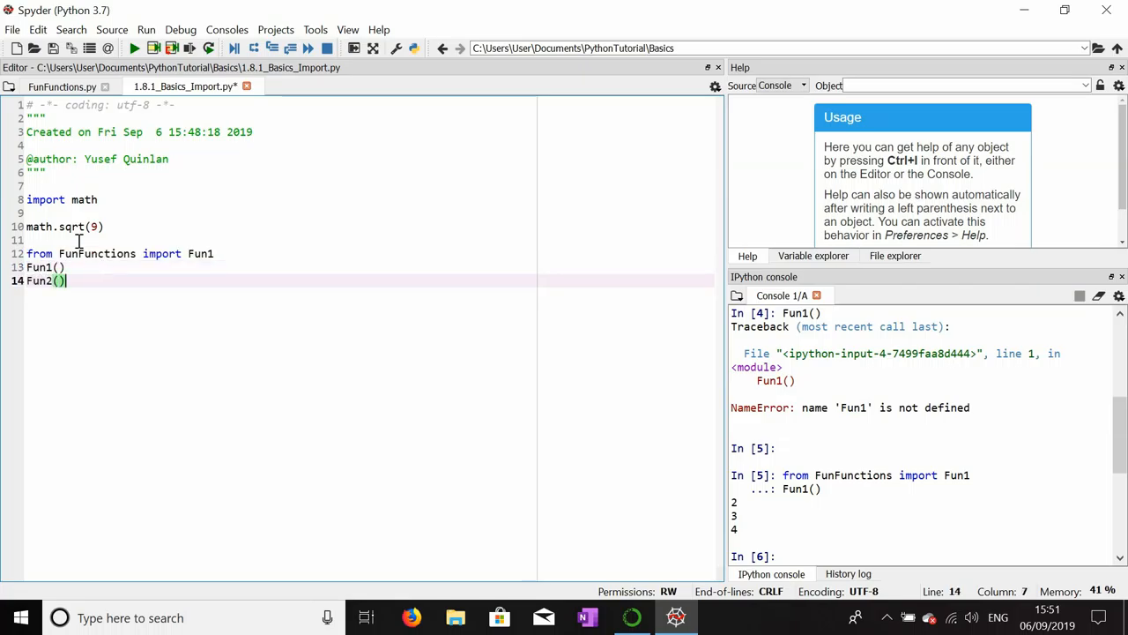
triple_click(45, 280)
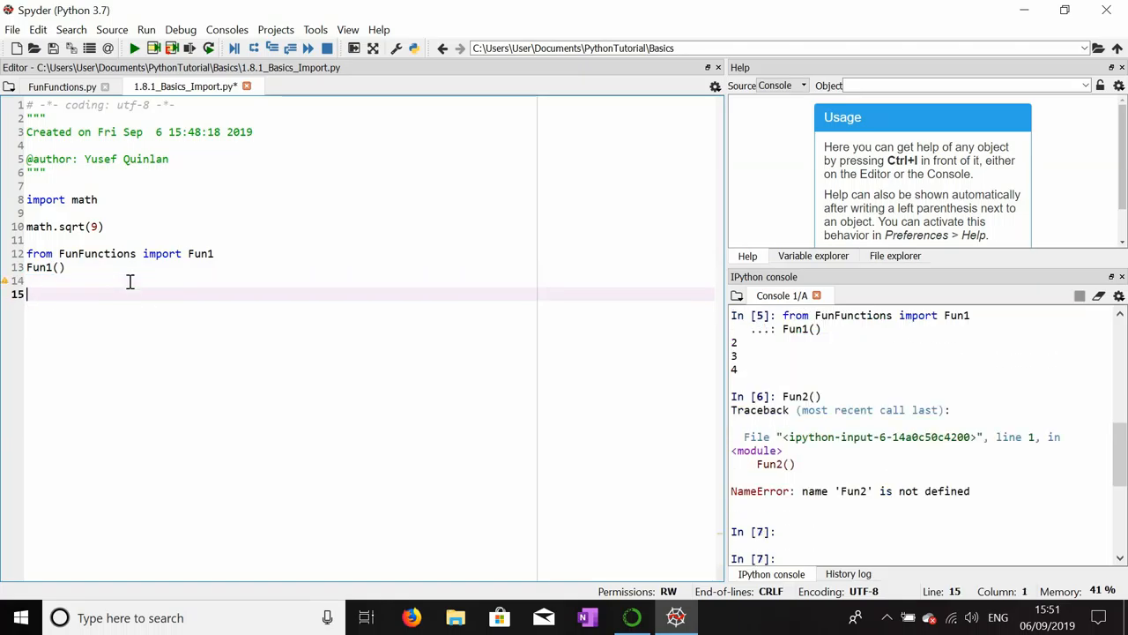
- Write 'from FunFunctions import *' on line 15
text(from F)
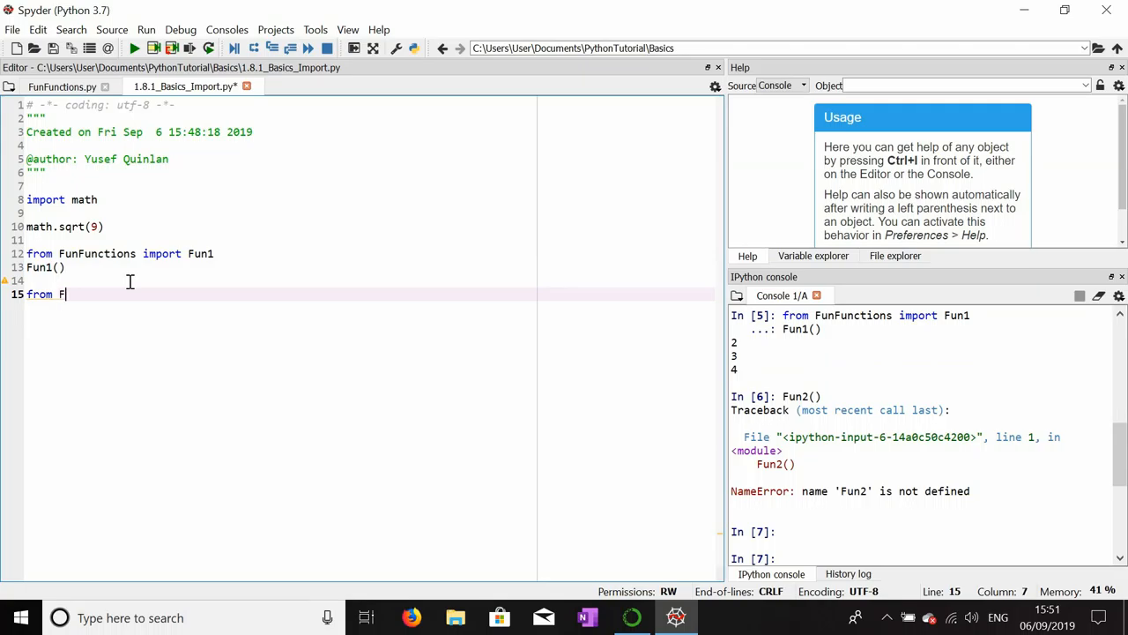
text(unFunctions import F)
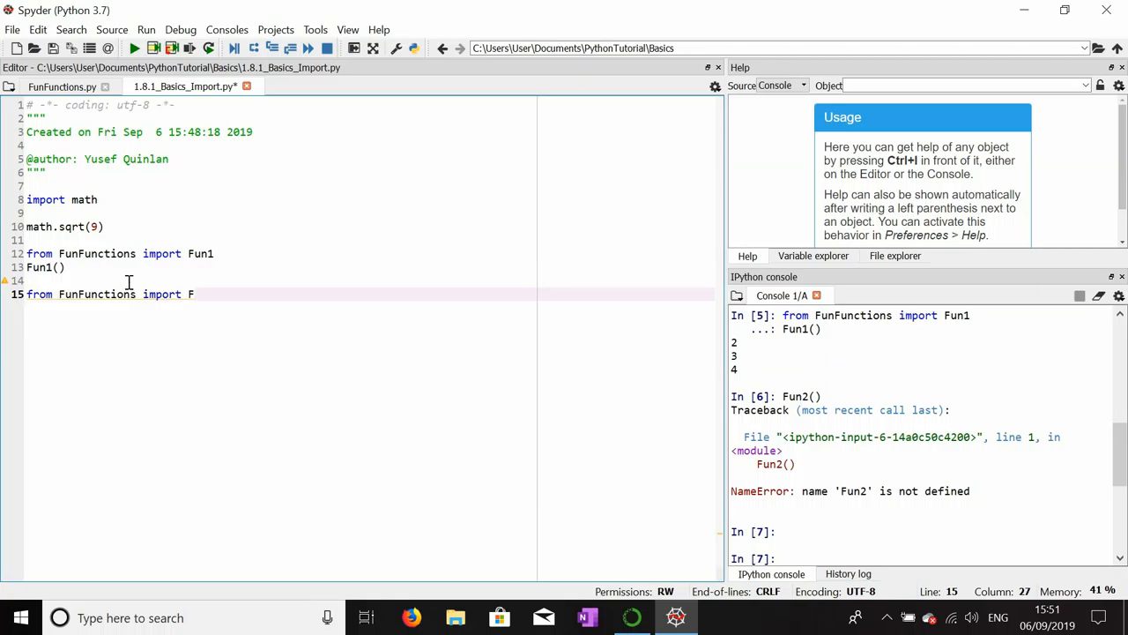
key(Backspace)
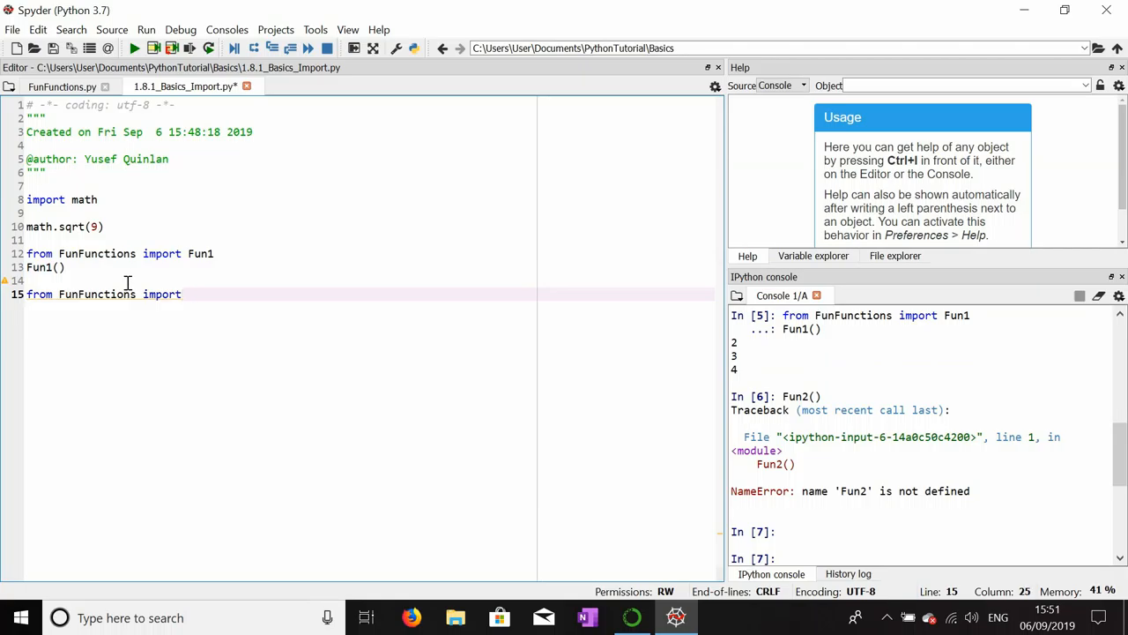
text(*)
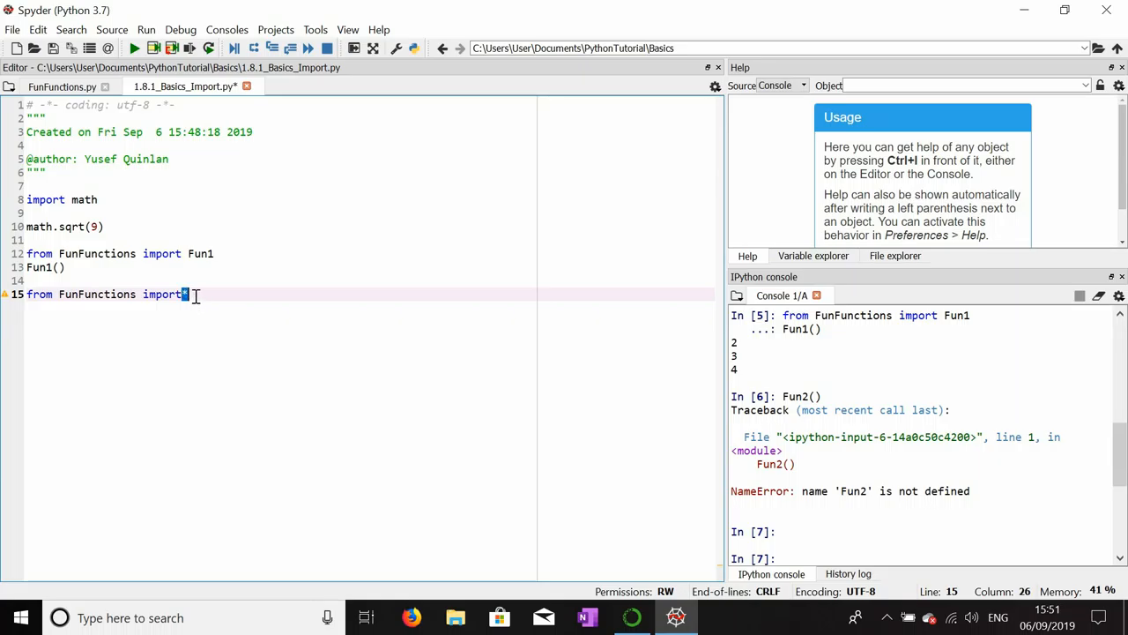
key(backspace)
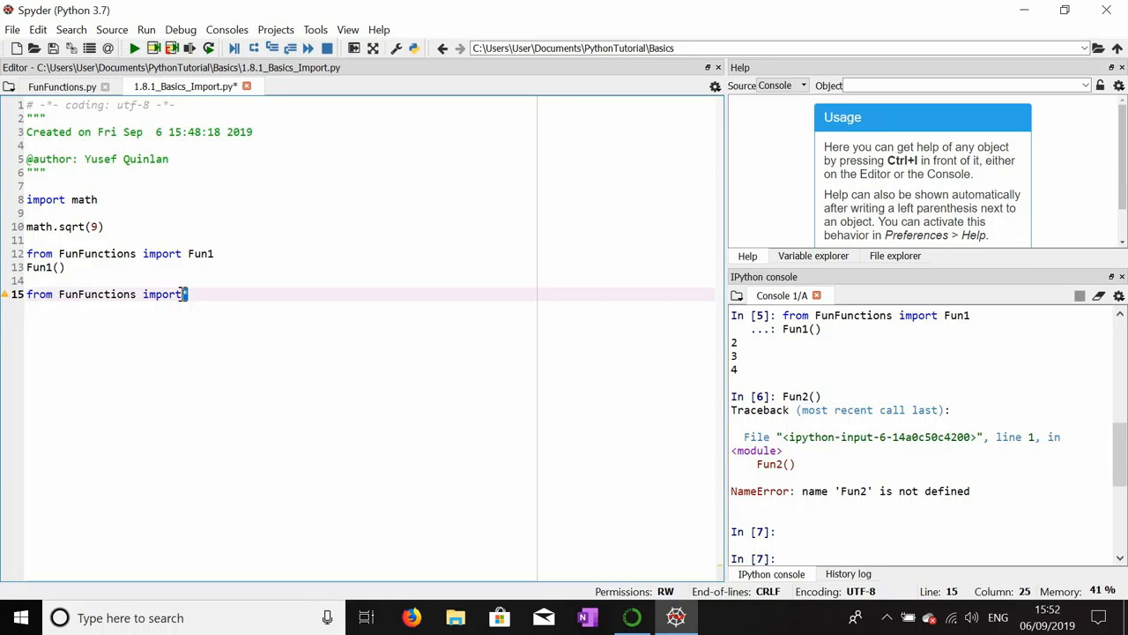
text(*)
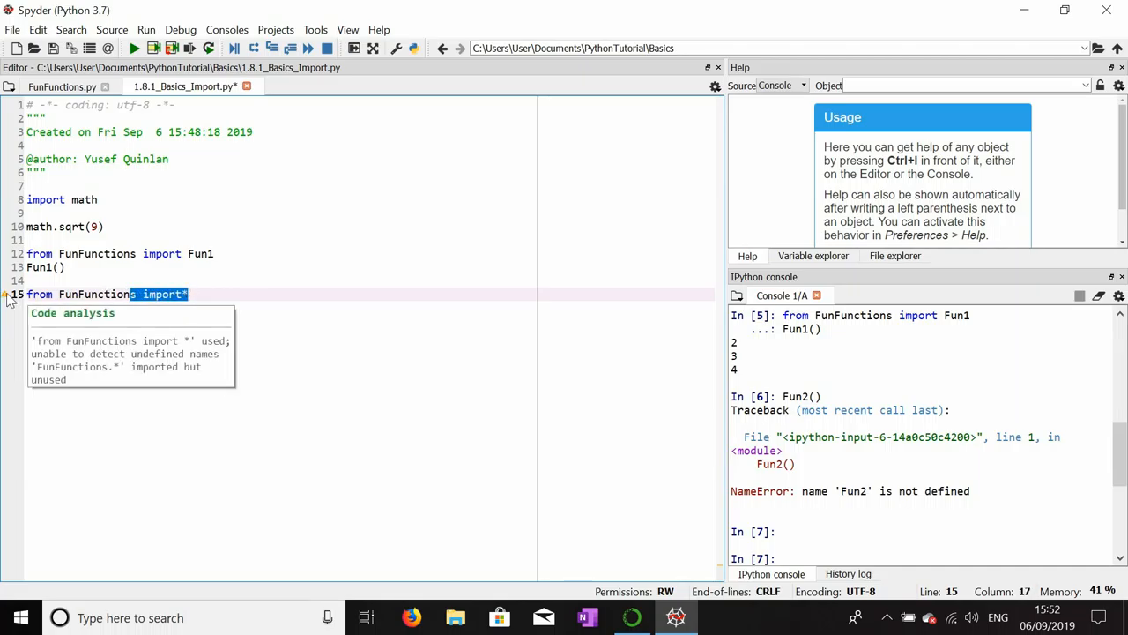
mouse_move(206, 293)
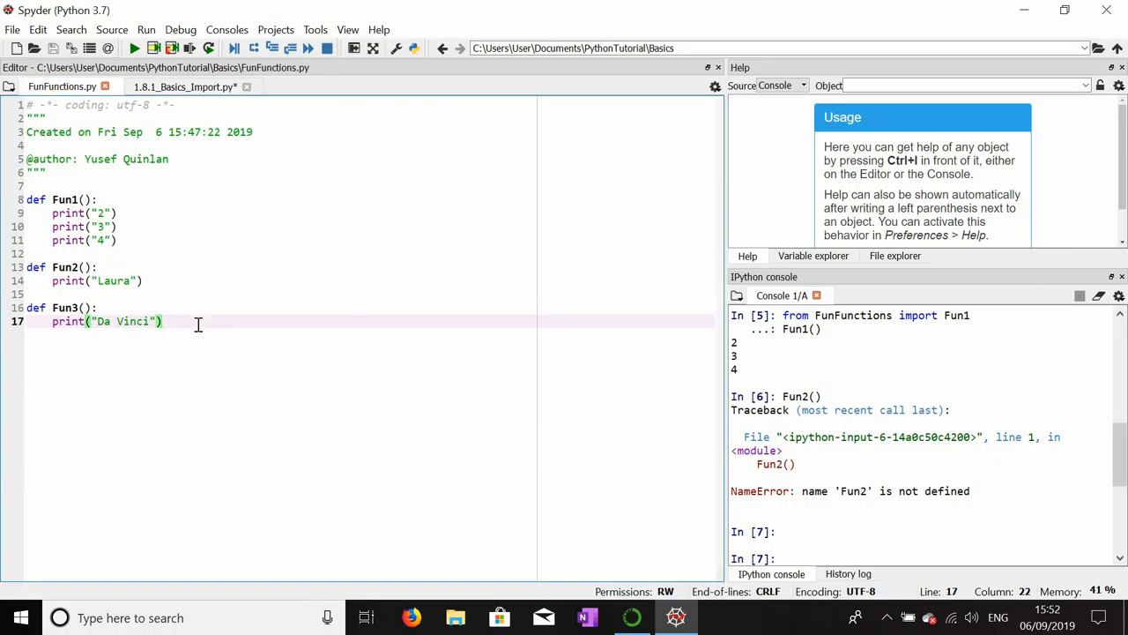
- Add Fun2() and Fun3() calls and run them, printing Laura and Da Vinci
click(182, 86)
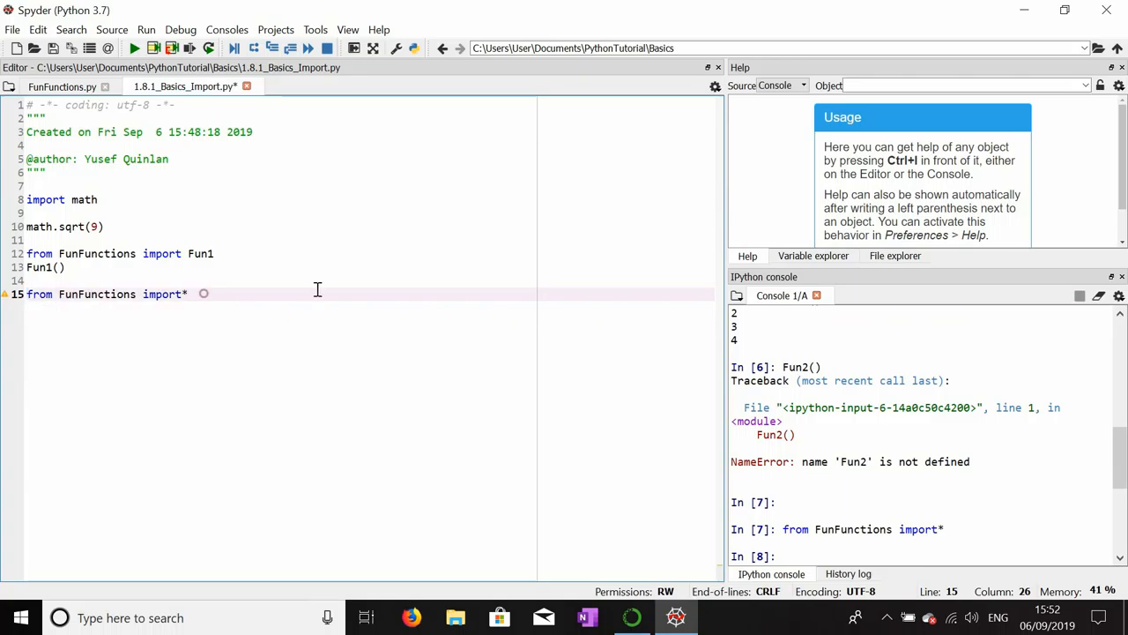
text(Fun2()
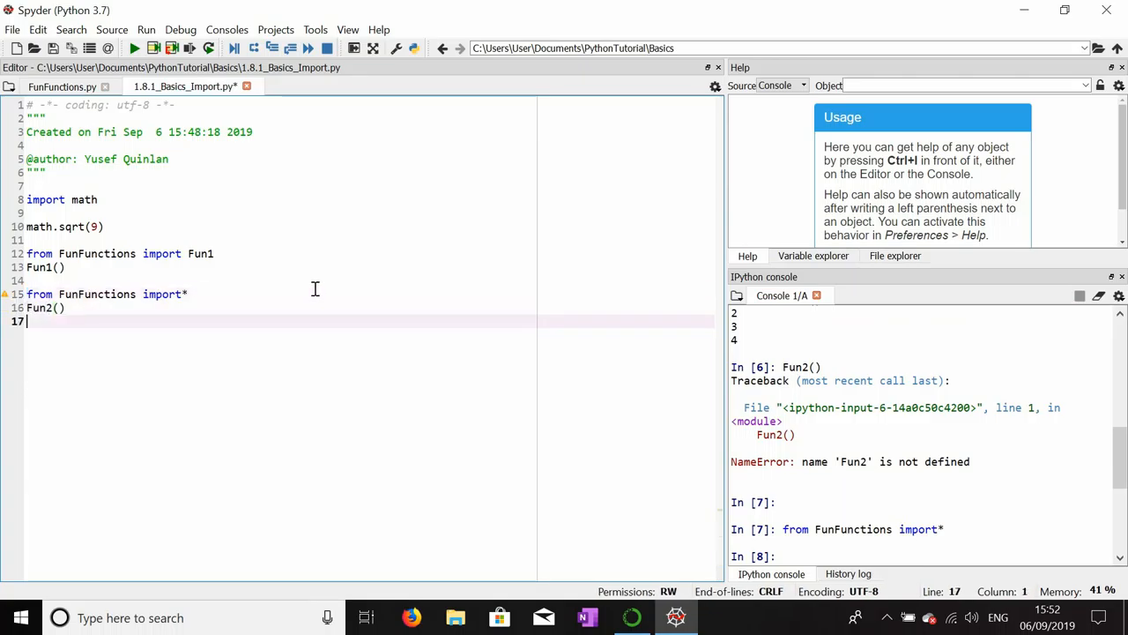
text(Fun3():)
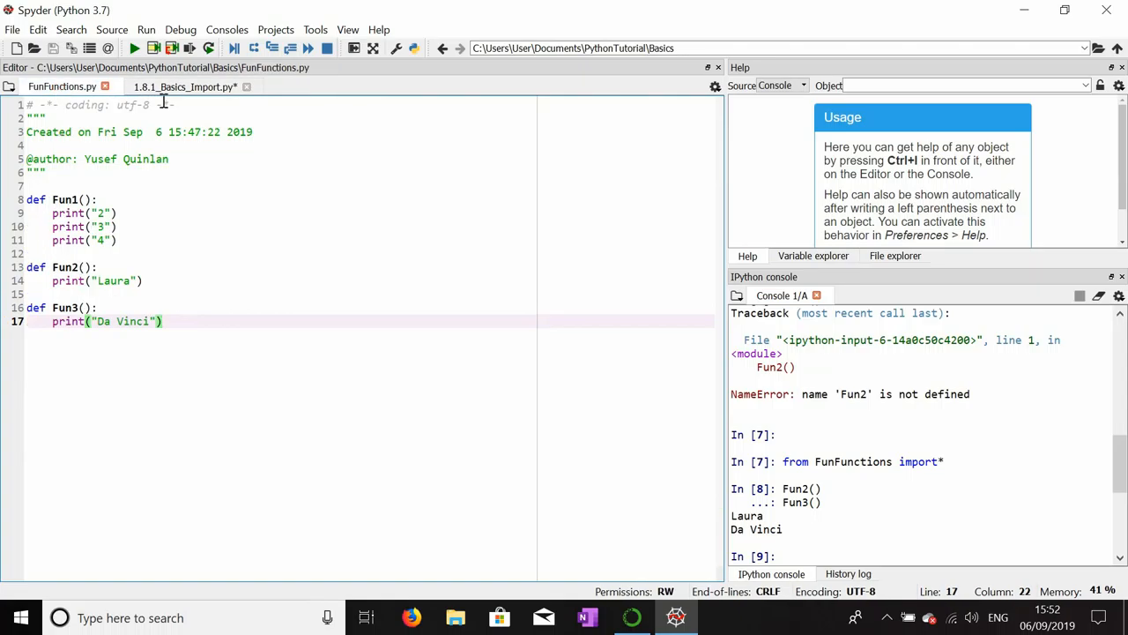
click(185, 87)
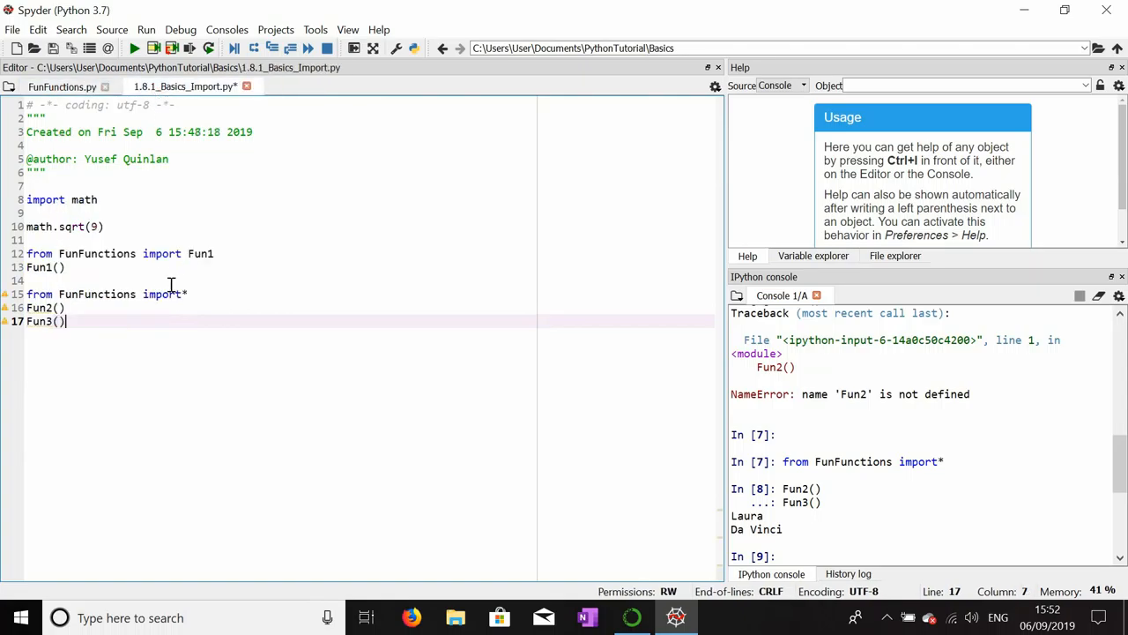
mouse_move(55, 204)
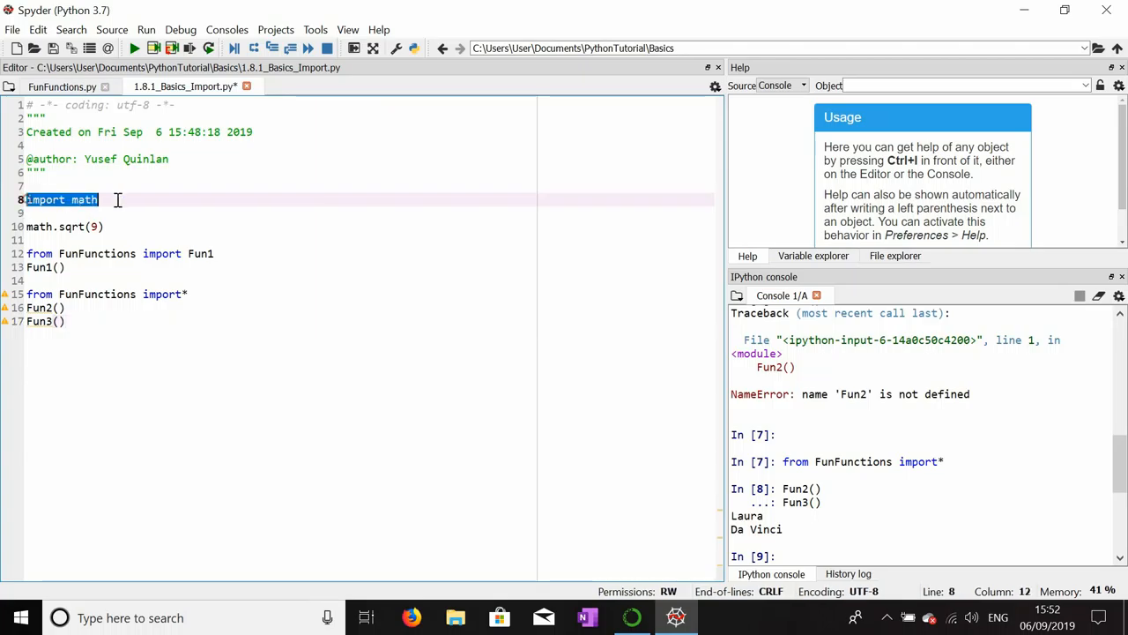
- Review the three import lines and FunFunctions.py, then show the Basics folder in File explorer
click(100, 199)
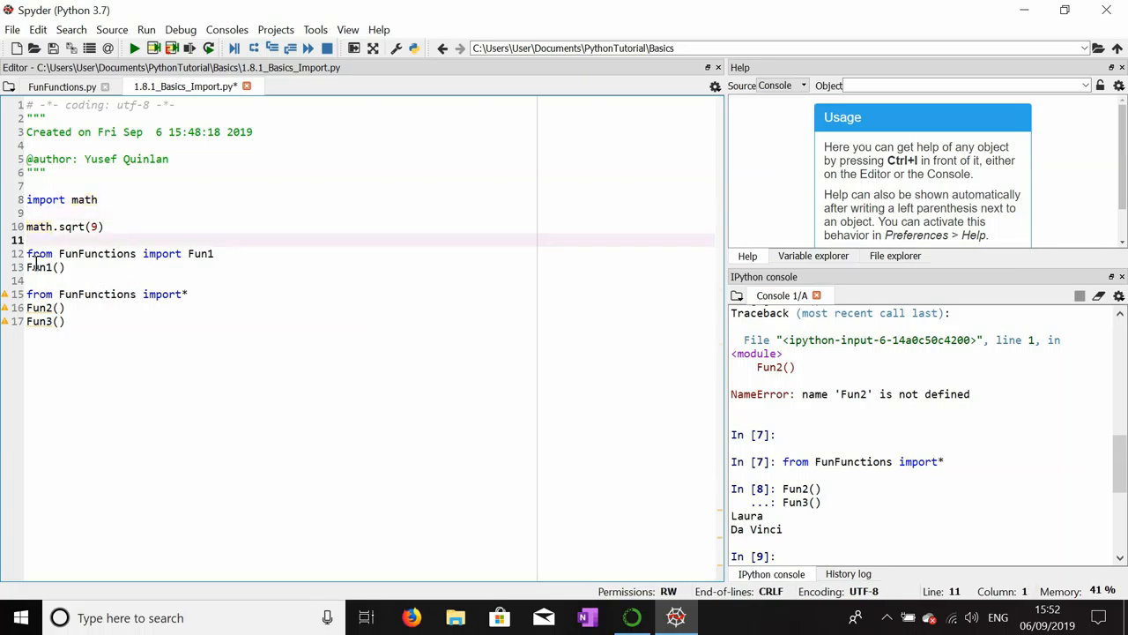
click(213, 253)
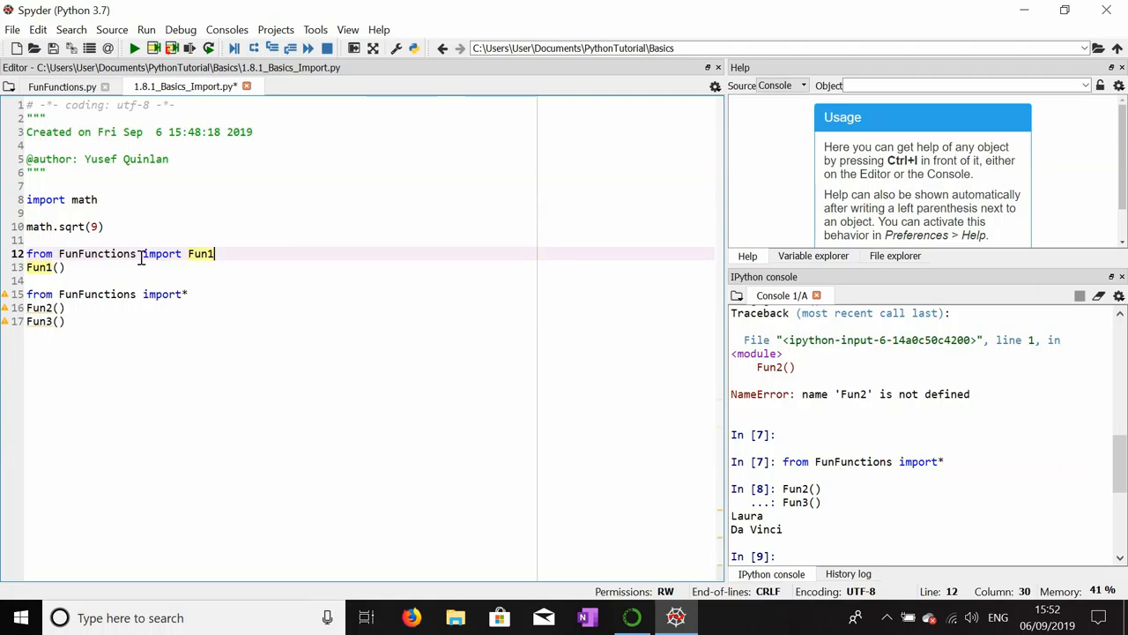
click(63, 87)
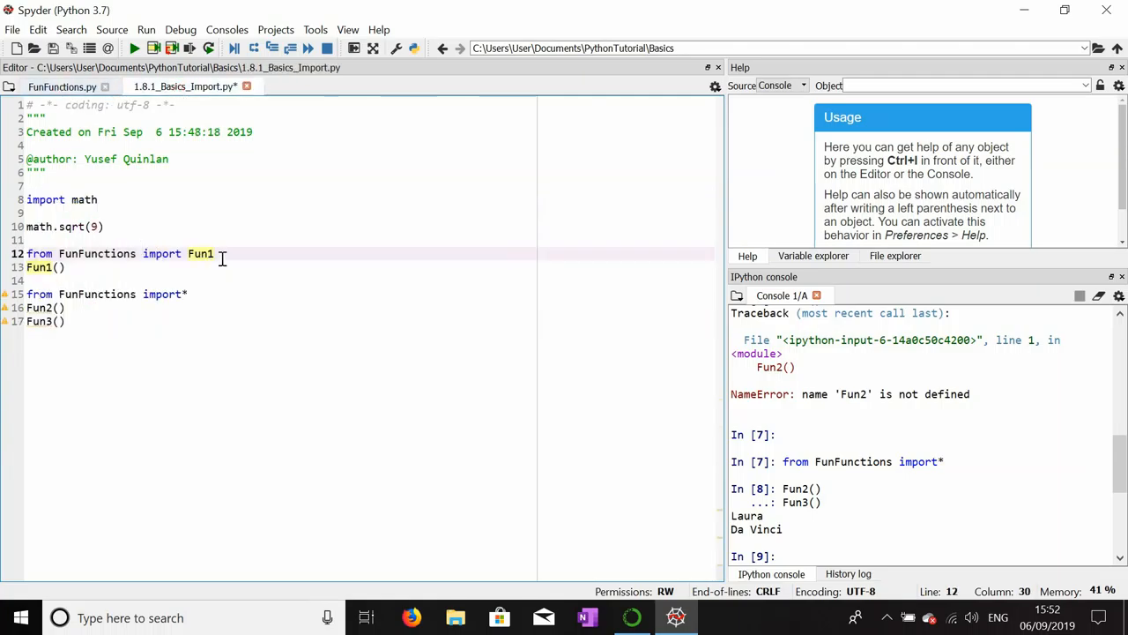
click(61, 86)
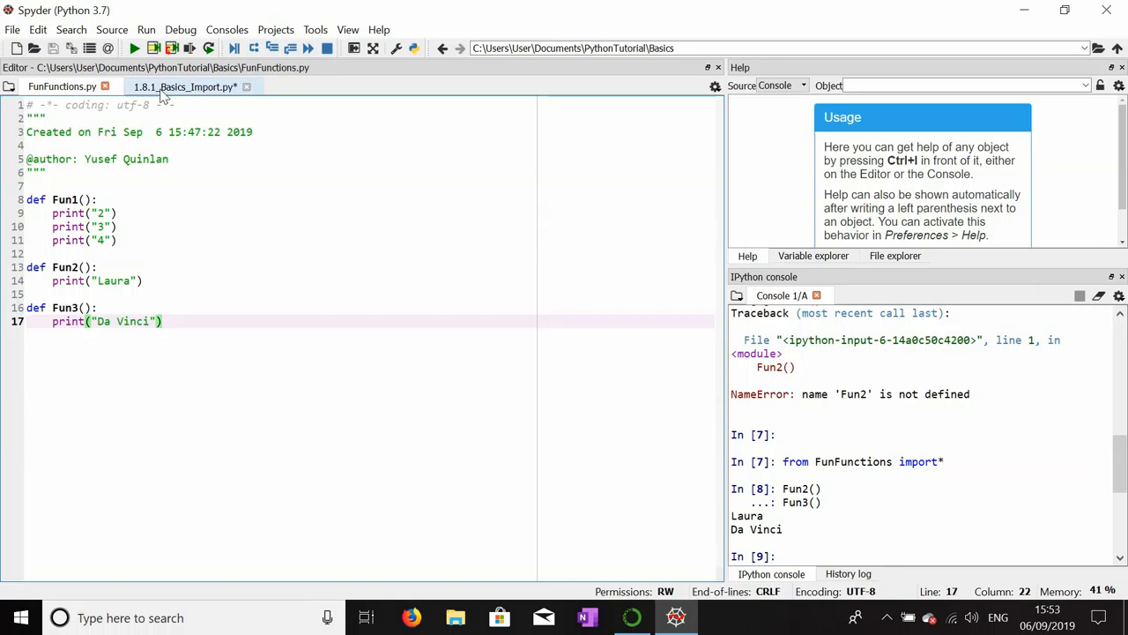
click(185, 86)
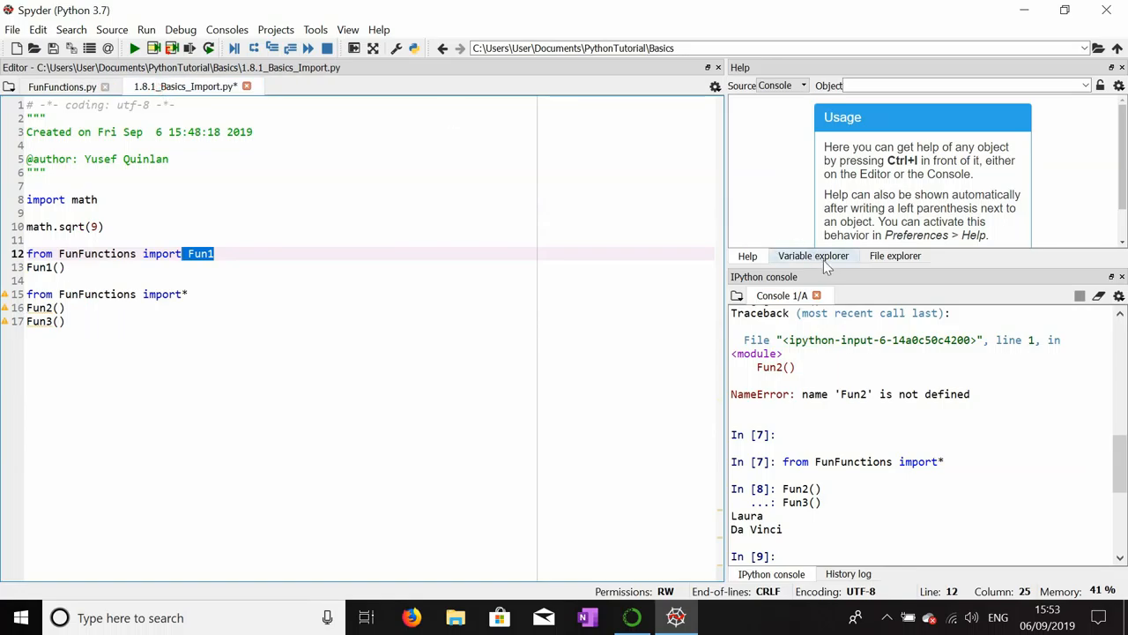
click(895, 256)
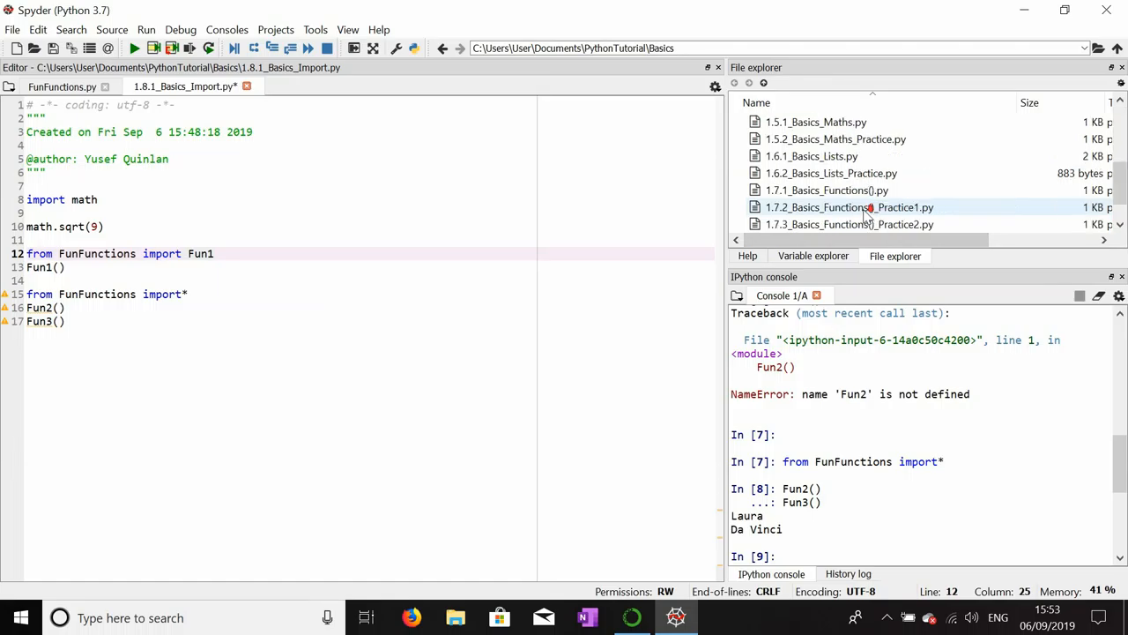
scroll(down, 3)
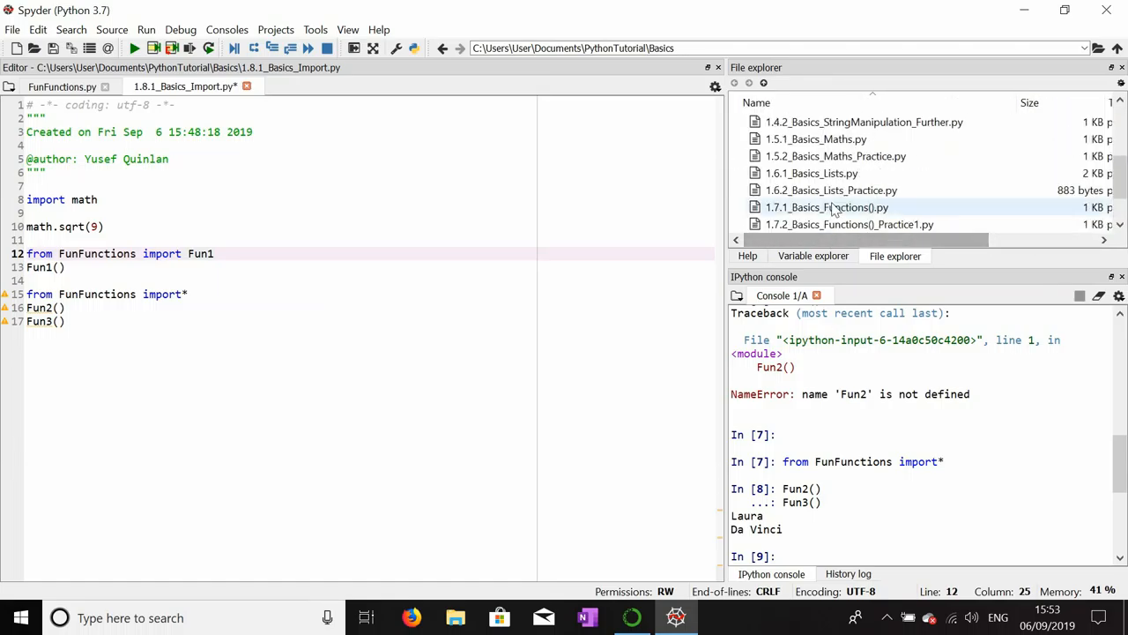
scroll(down, 3)
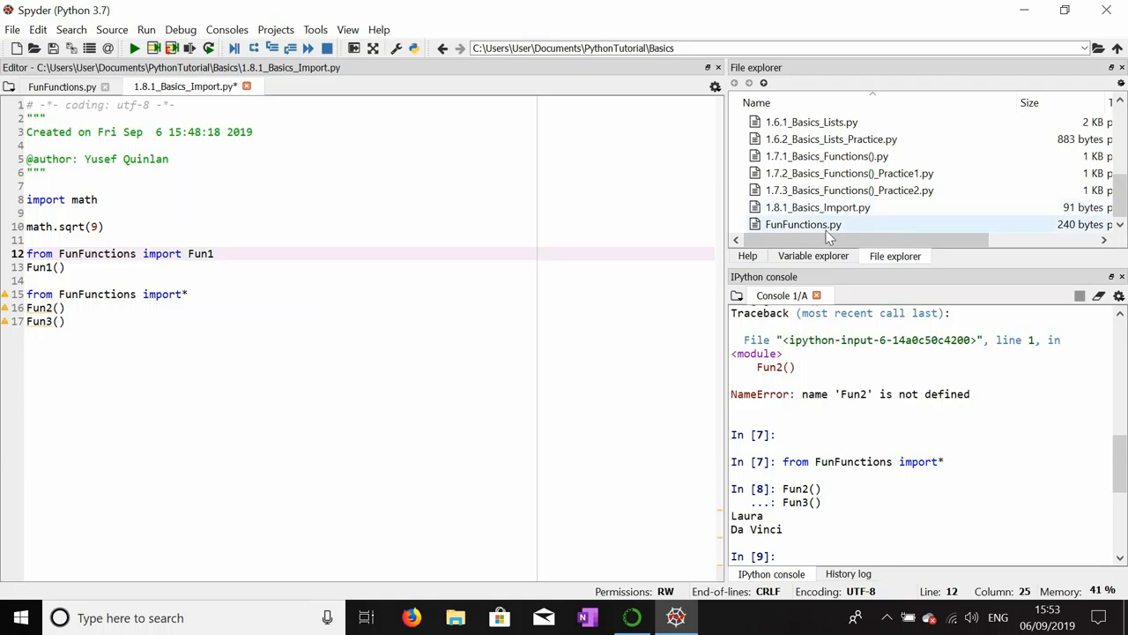
click(65, 321)
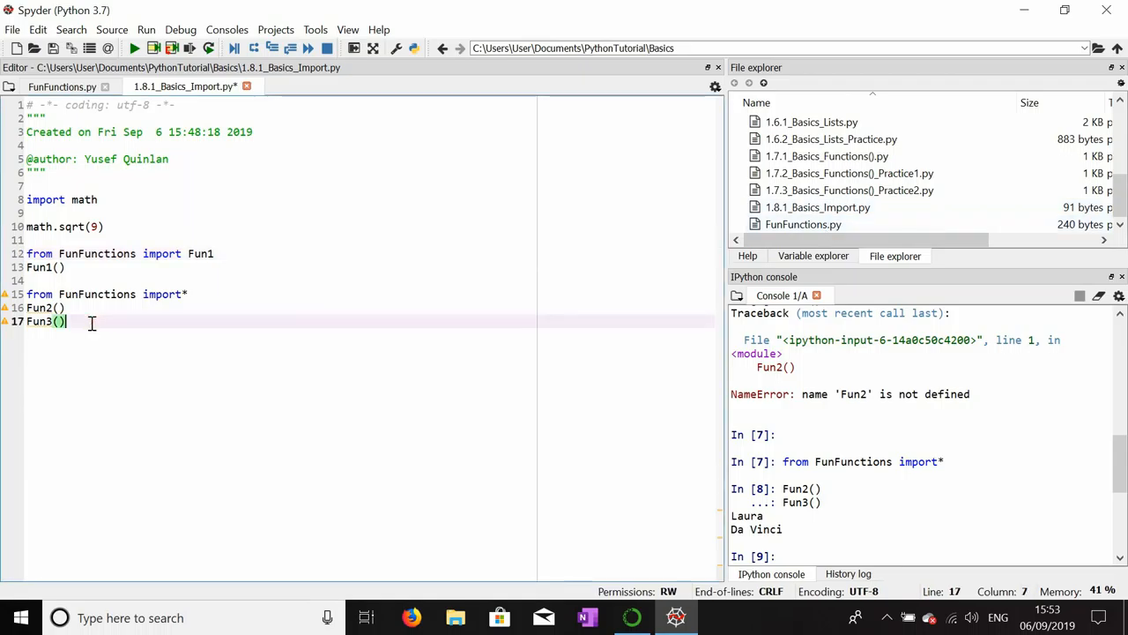
click(35, 281)
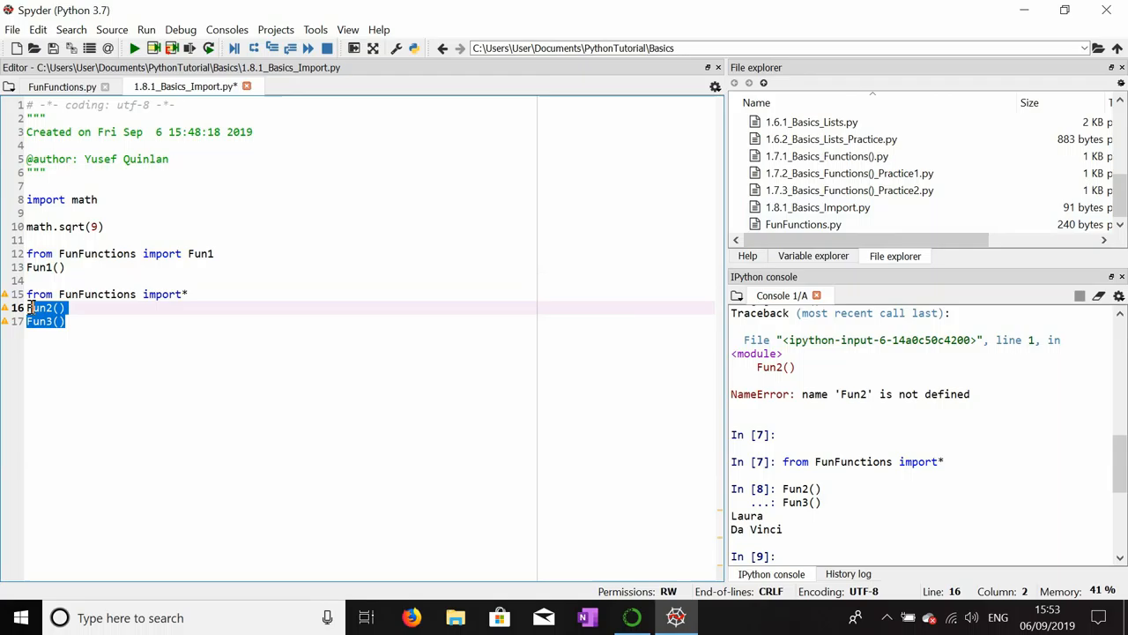
click(93, 275)
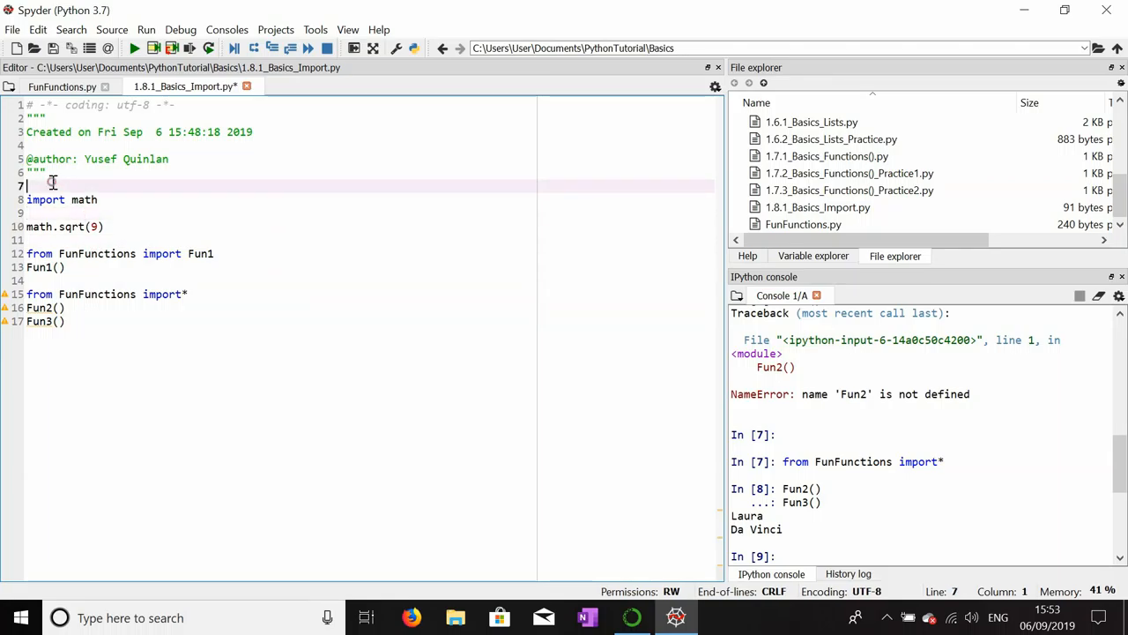
mouse_move(479, 117)
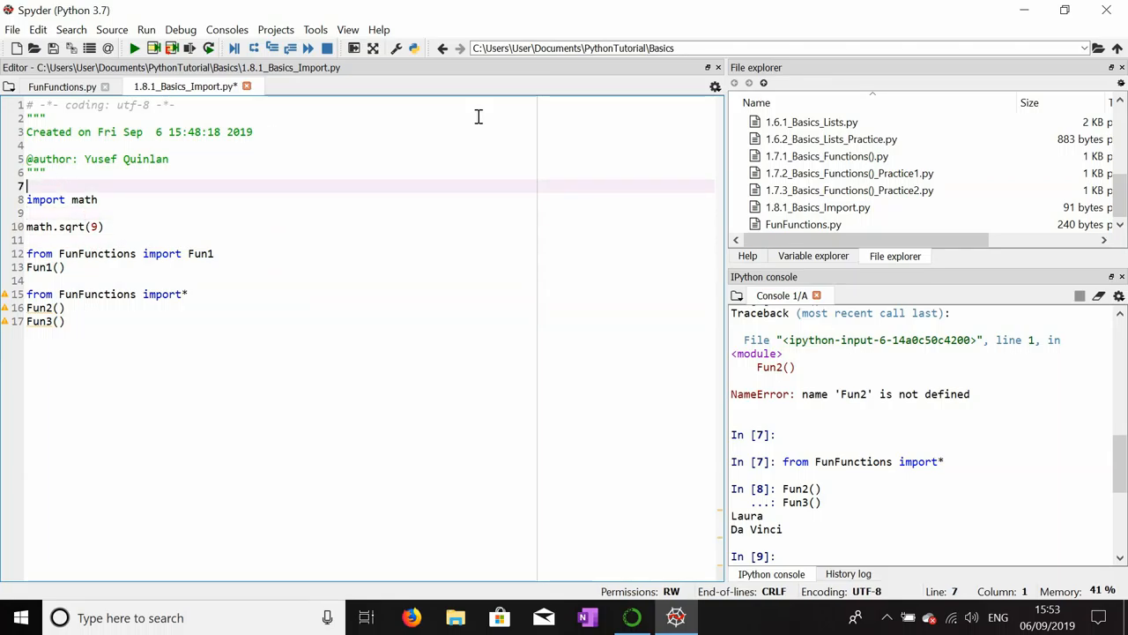